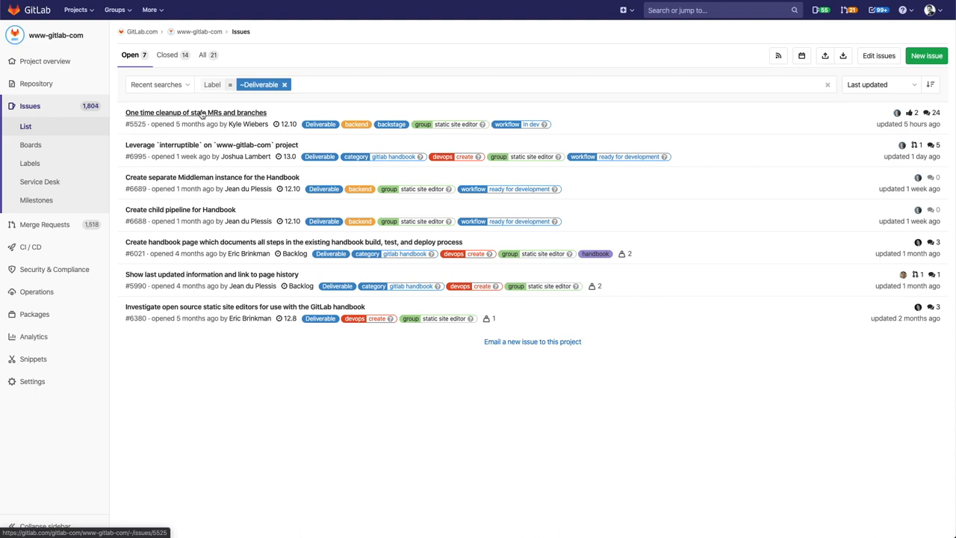
Step: Read through the discussion on the 'One time cleanup of stale MRs and branches' issue
left_click(194, 113)
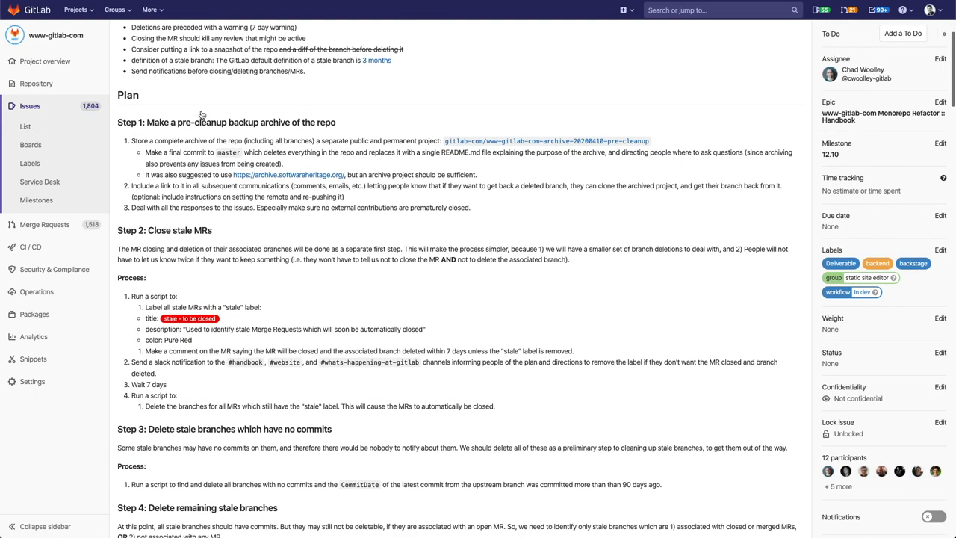
scroll("down", 3)
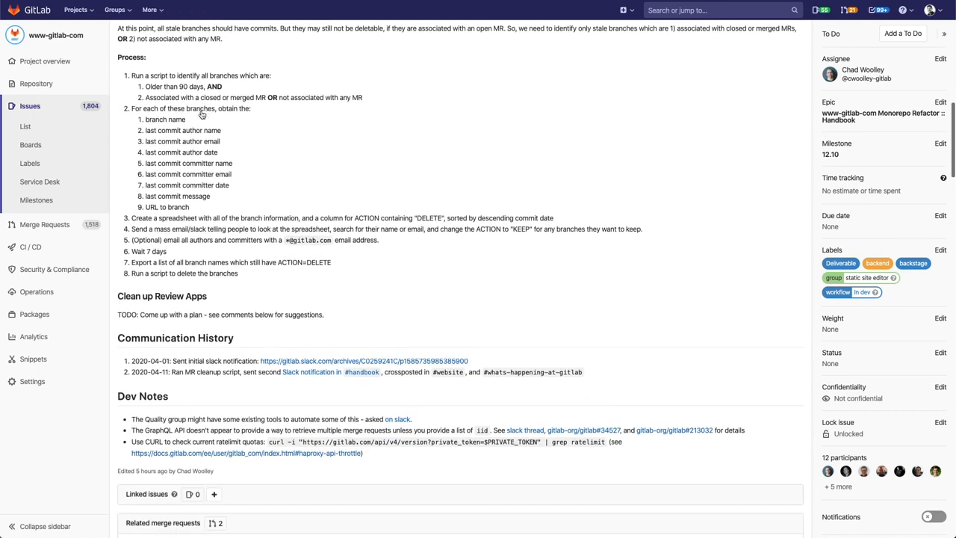
scroll("down", 3)
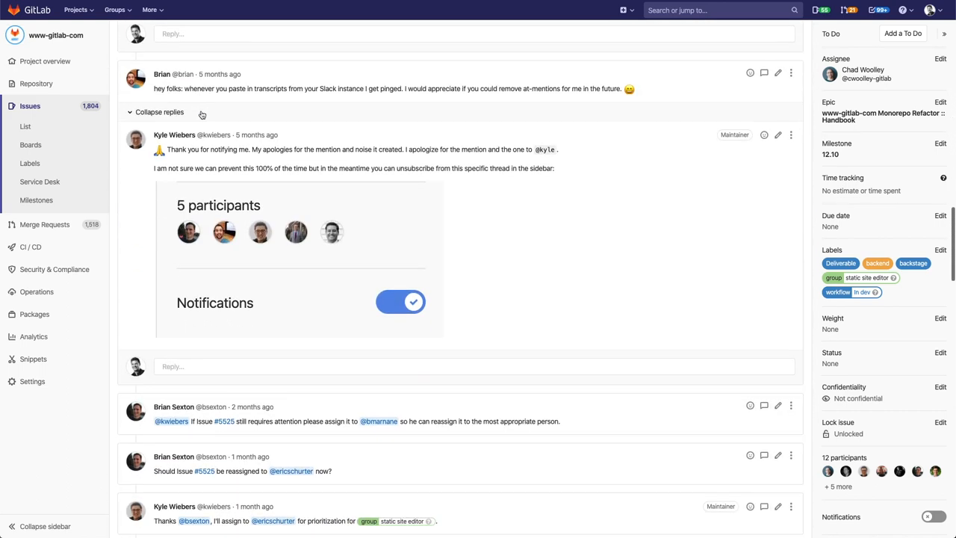
scroll("down", 3)
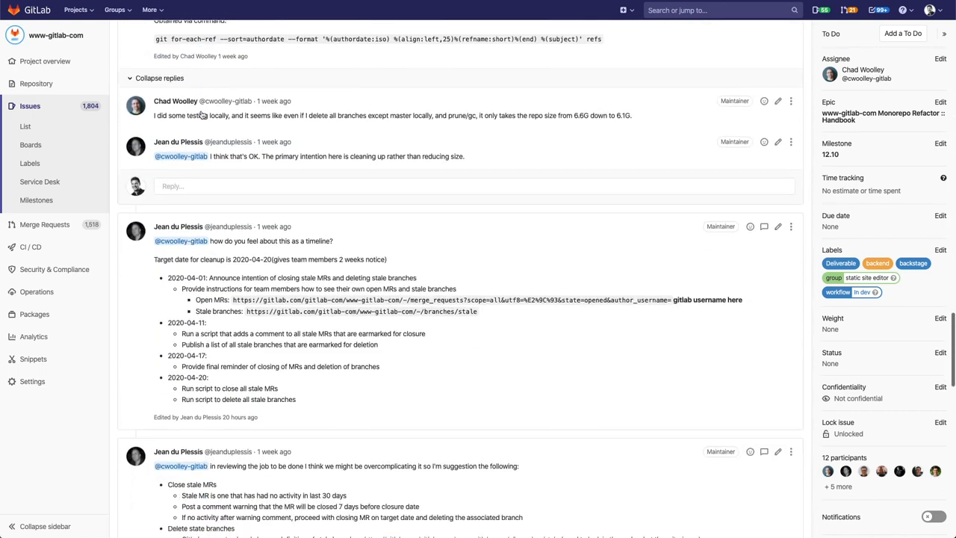
scroll("down", 3)
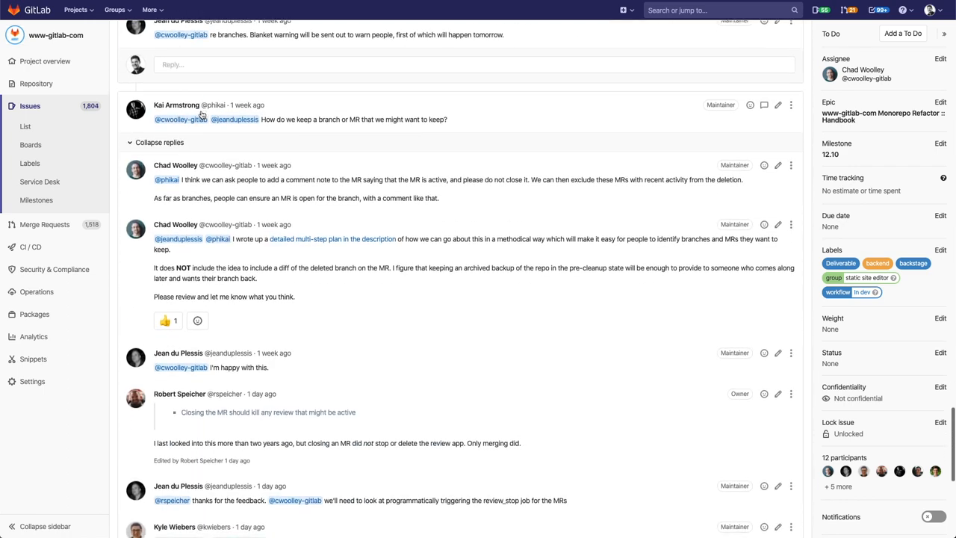
scroll("down", 3)
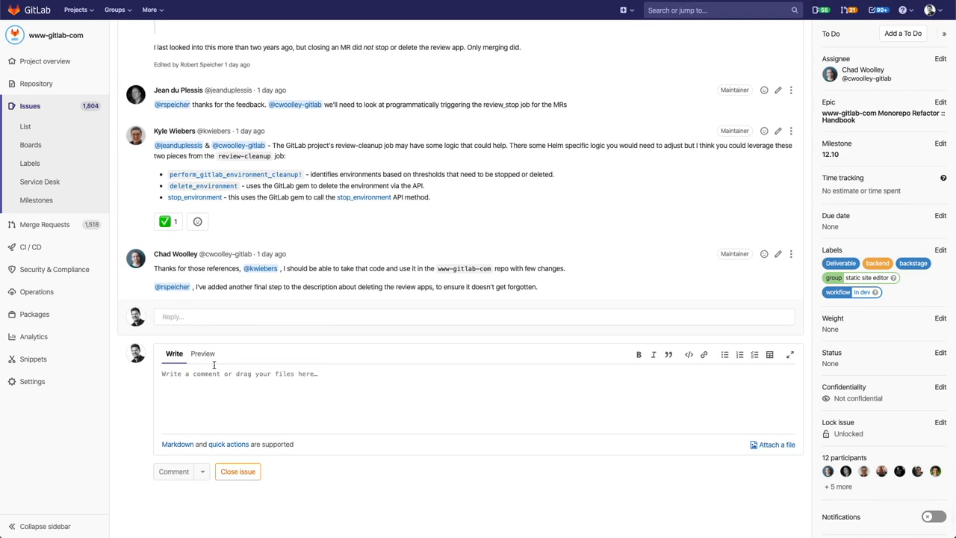
Step: Begin a comment with an @-mention of a teammate
type("@t")
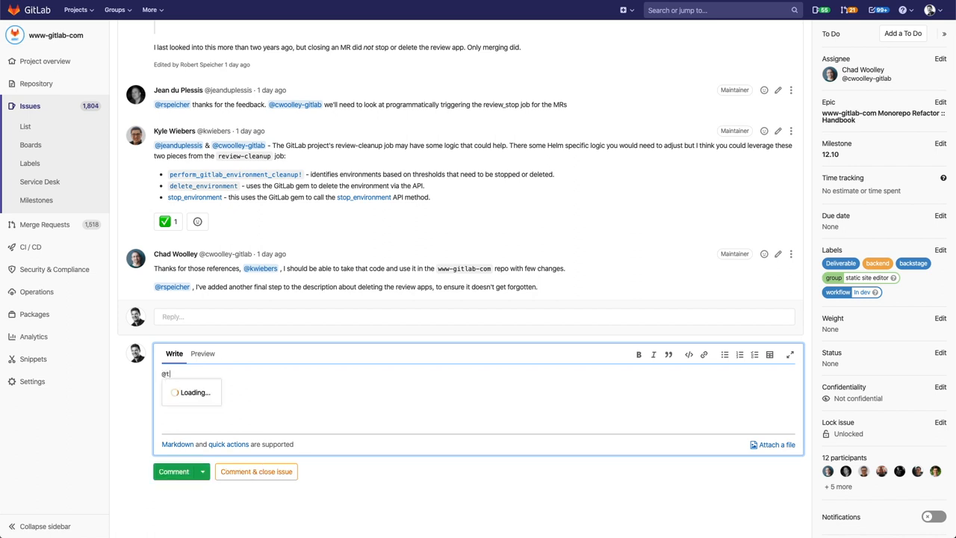
type("ye")
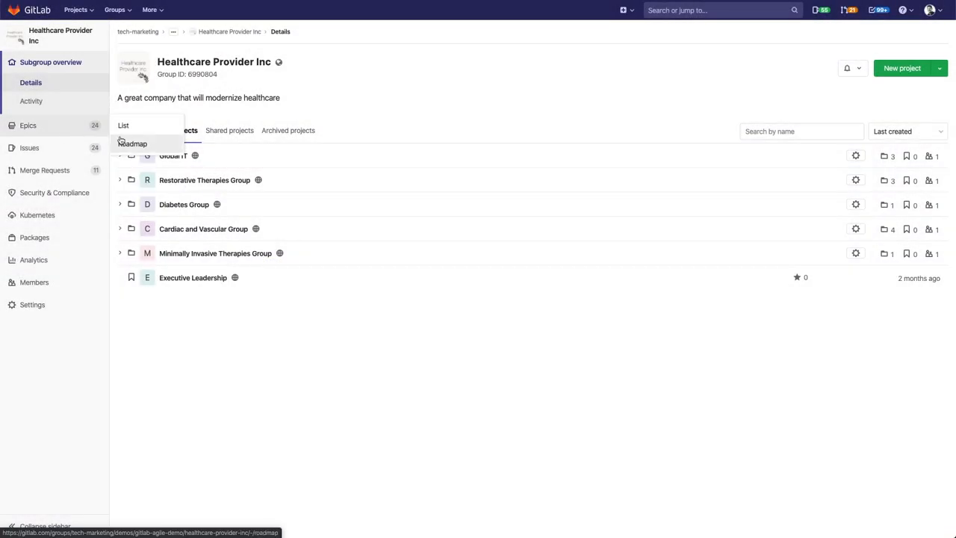
Step: From the epics roadmap, open the 'Improve RTG Mobile/Web Applications' epic
left_click(133, 143)
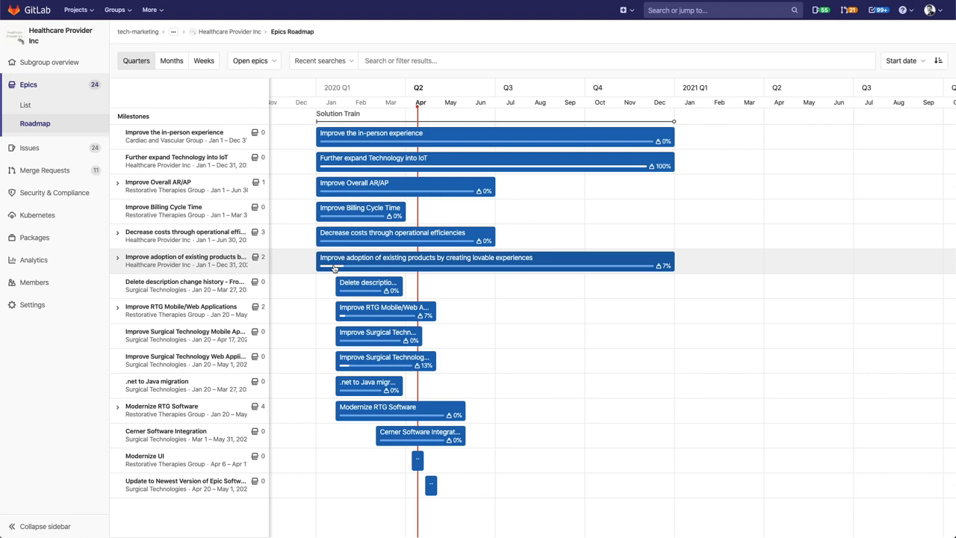
mouse_move(347, 266)
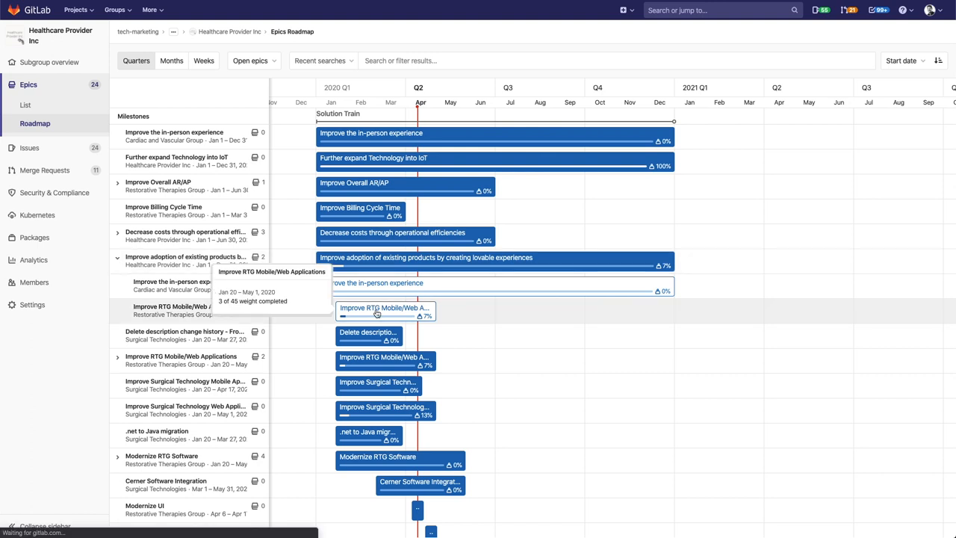
left_click(384, 308)
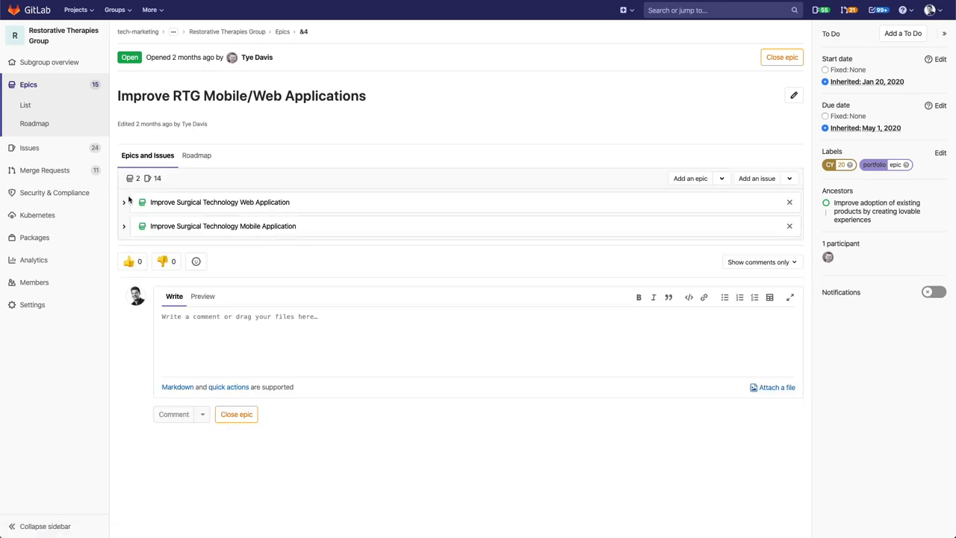
Step: Expand the 'Improve Surgical Technology Web Application' child epic and open its real-time issue sidebar assignees issue
left_click(123, 203)
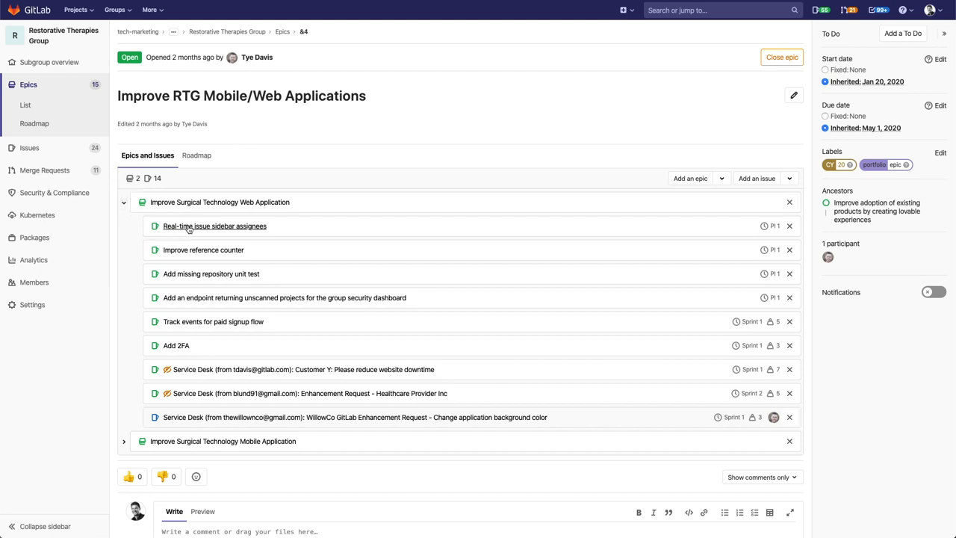
left_click(215, 226)
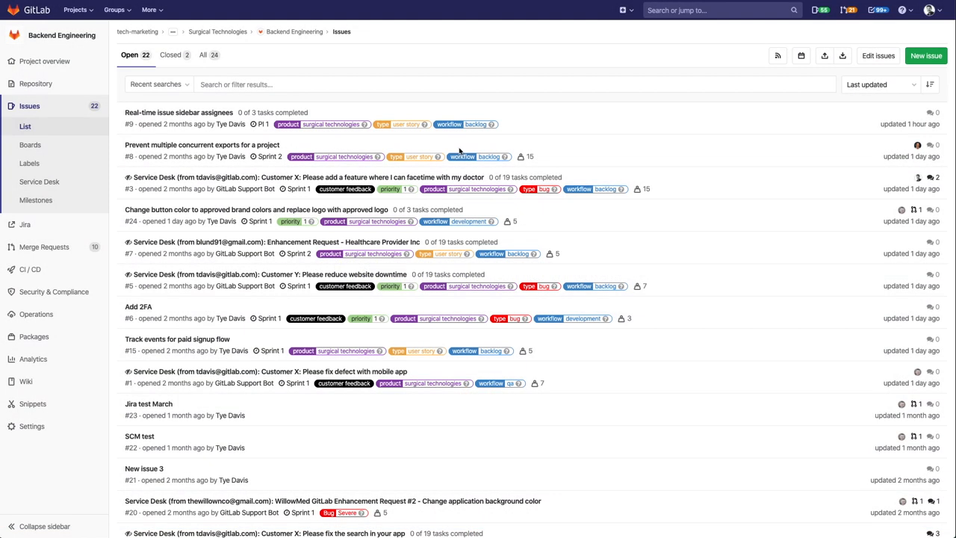
mouse_move(379, 298)
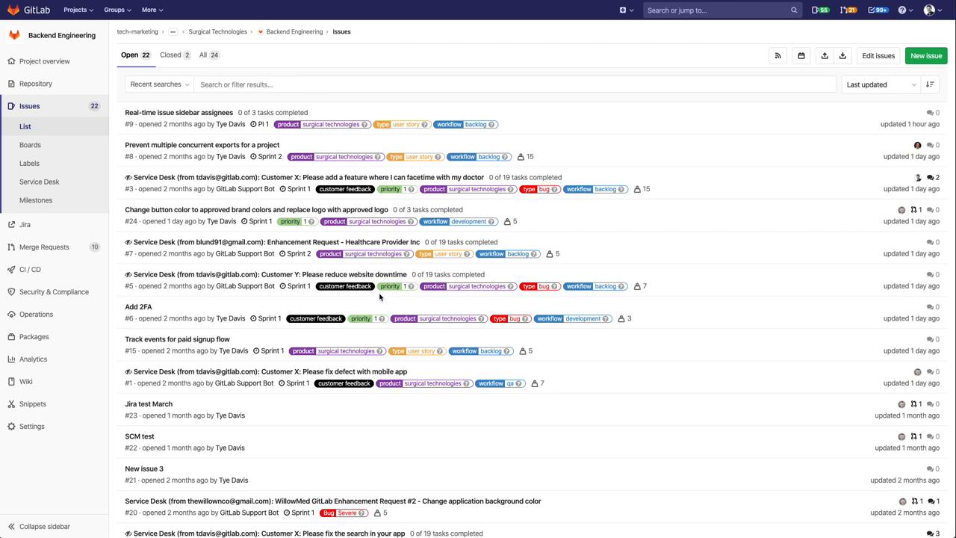
mouse_move(428, 330)
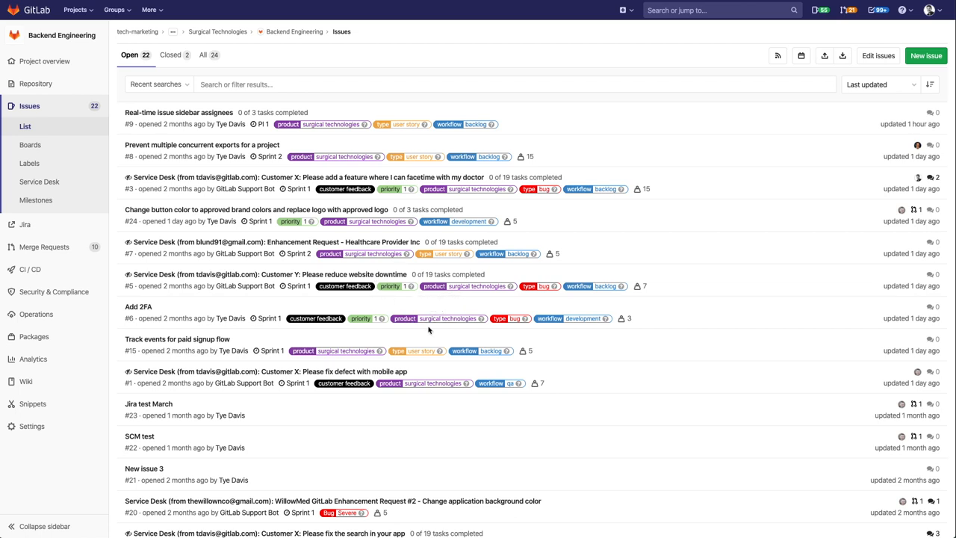
mouse_move(432, 332)
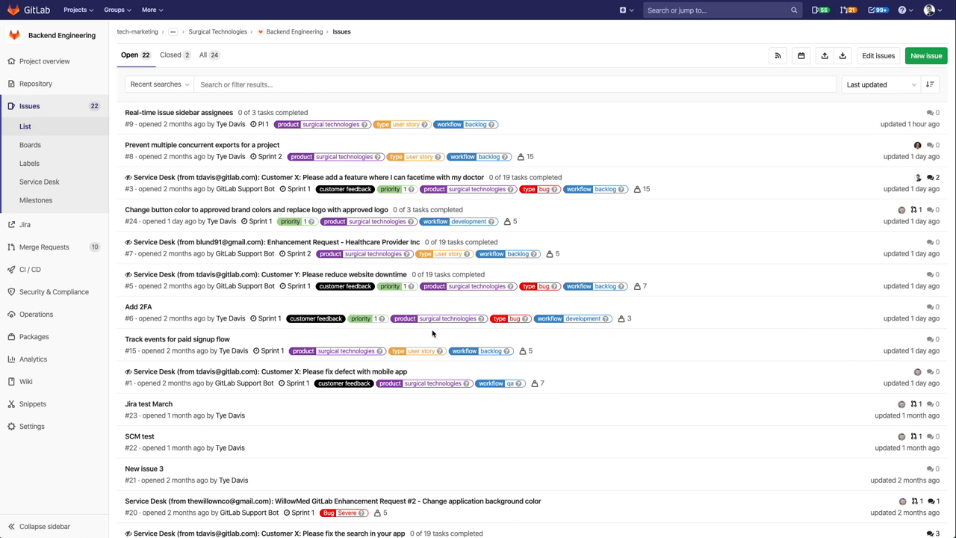
mouse_move(469, 345)
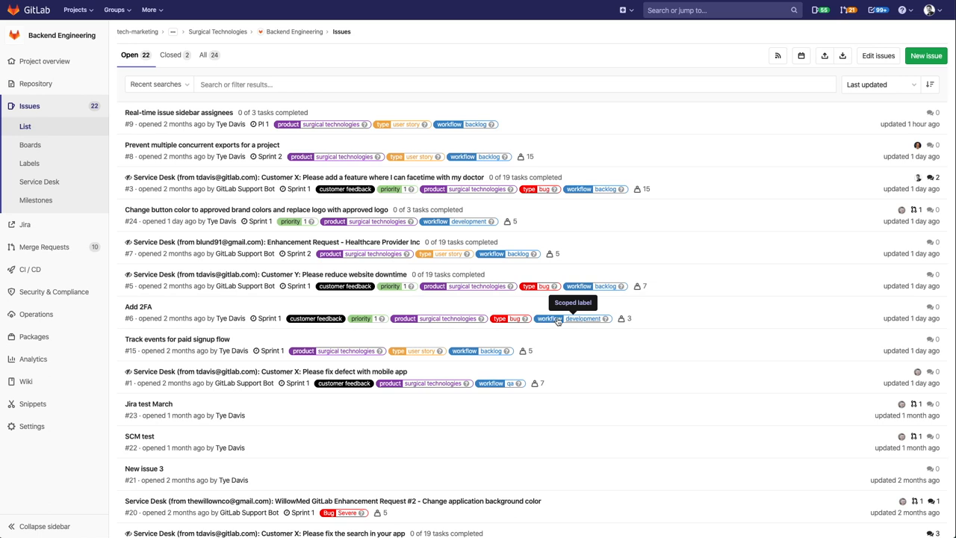
mouse_move(561, 341)
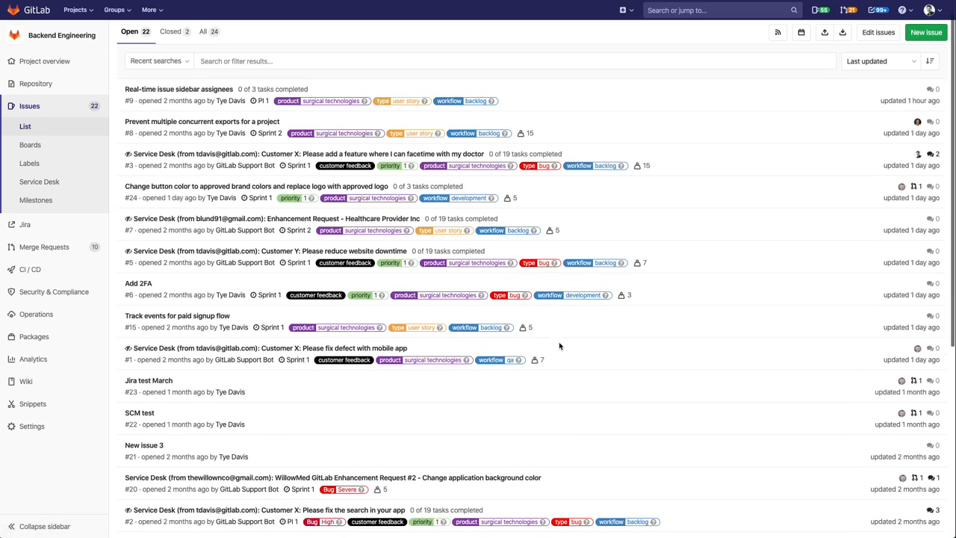
Step: Scroll the Backend Engineering issues to find the 'customer feedback' label to filter by
scroll("down", 3)
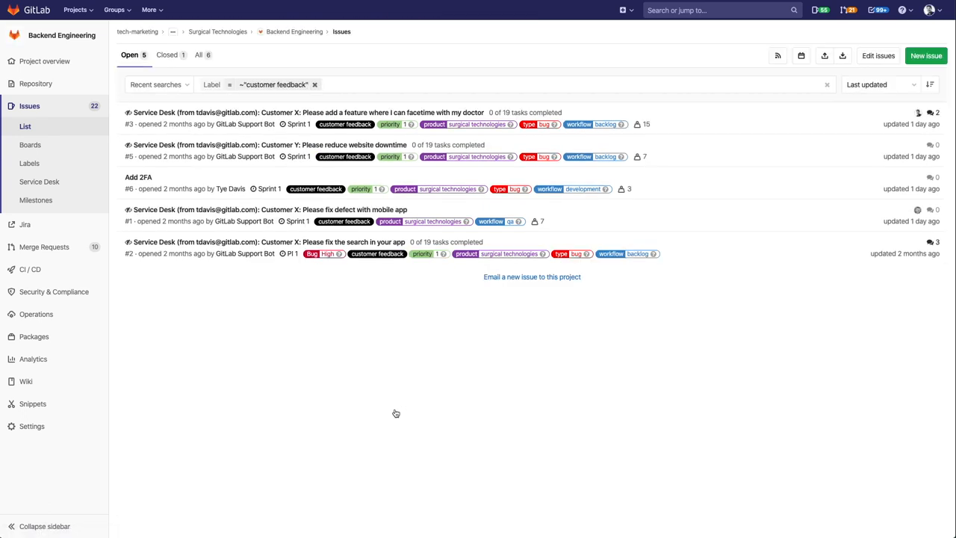
mouse_move(293, 282)
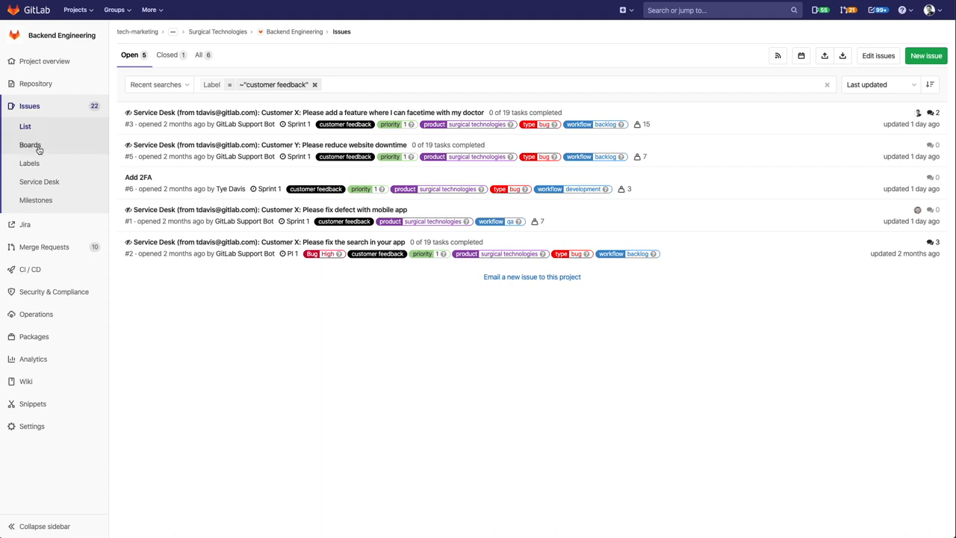
mouse_move(30, 145)
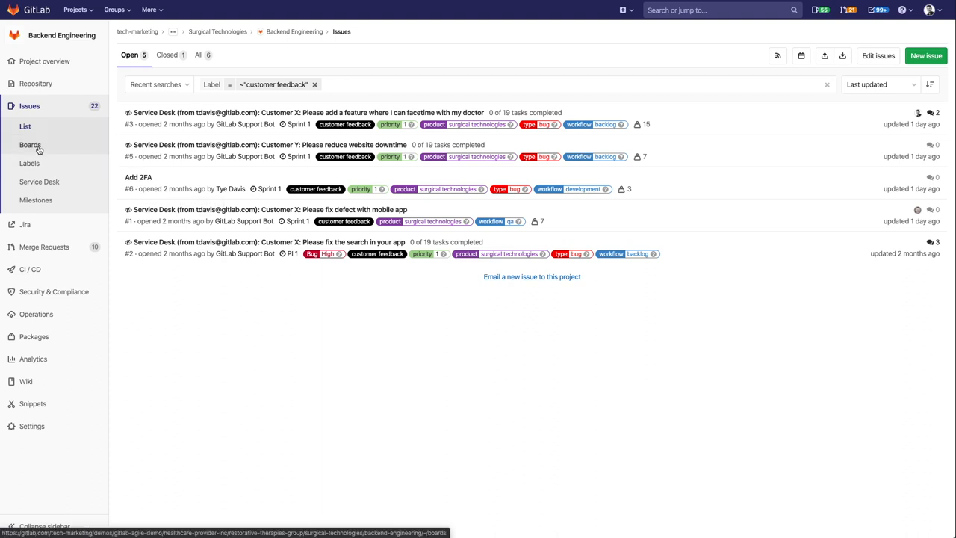
Step: Switch Backend Engineering's issue boards to the Sprint Planning board and review it
left_click(30, 145)
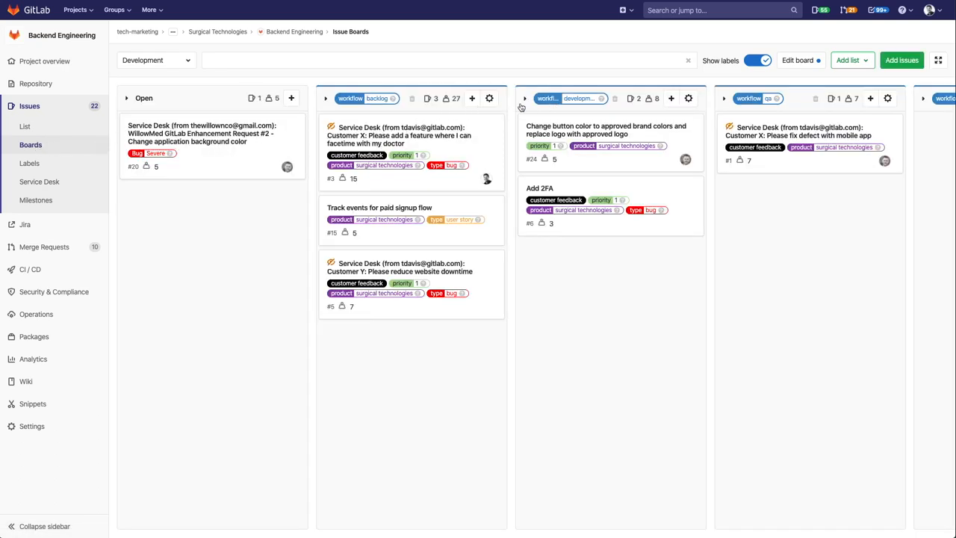
left_click(156, 60)
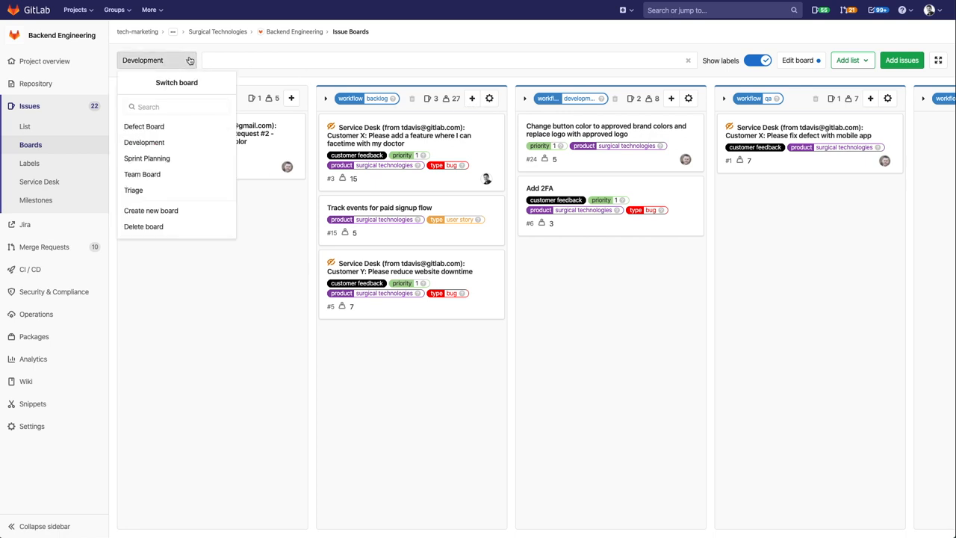
mouse_move(147, 159)
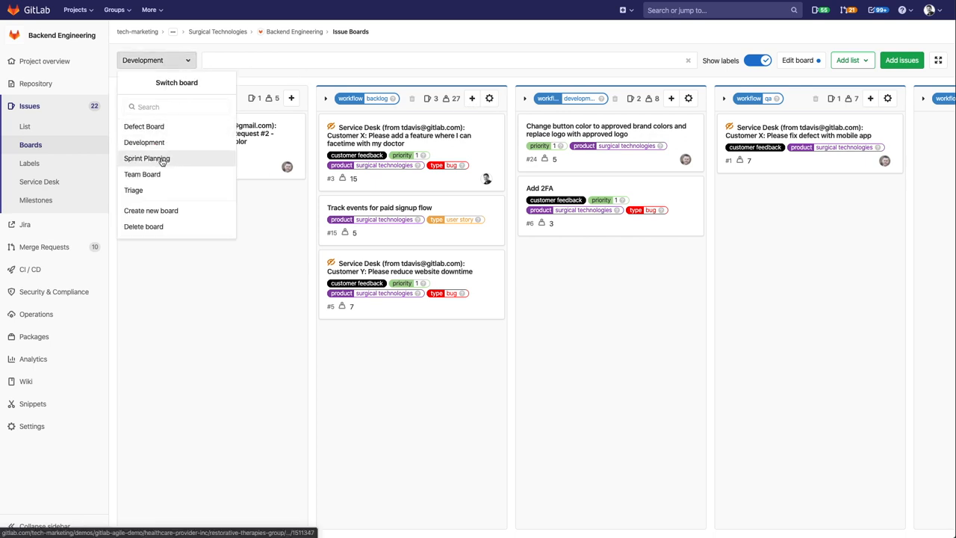
left_click(147, 159)
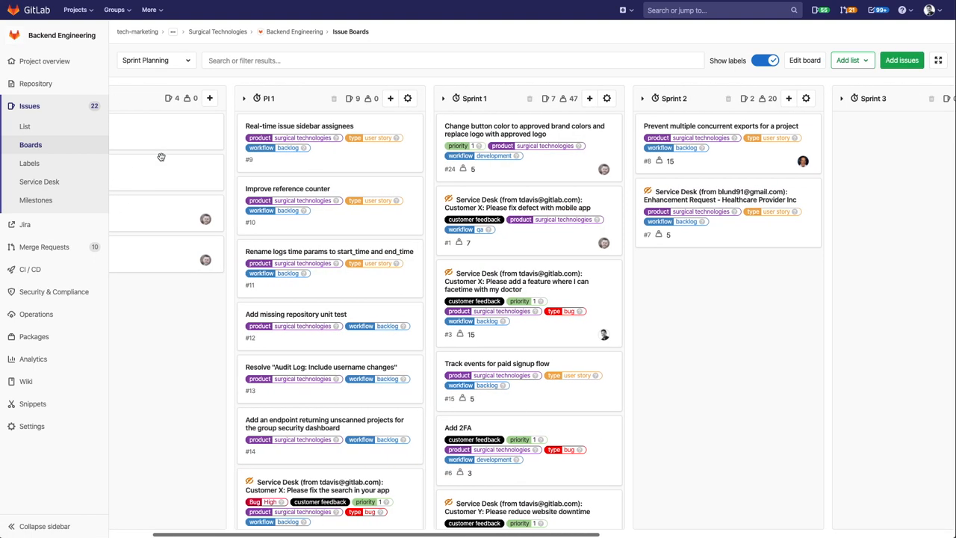
left_click(155, 59)
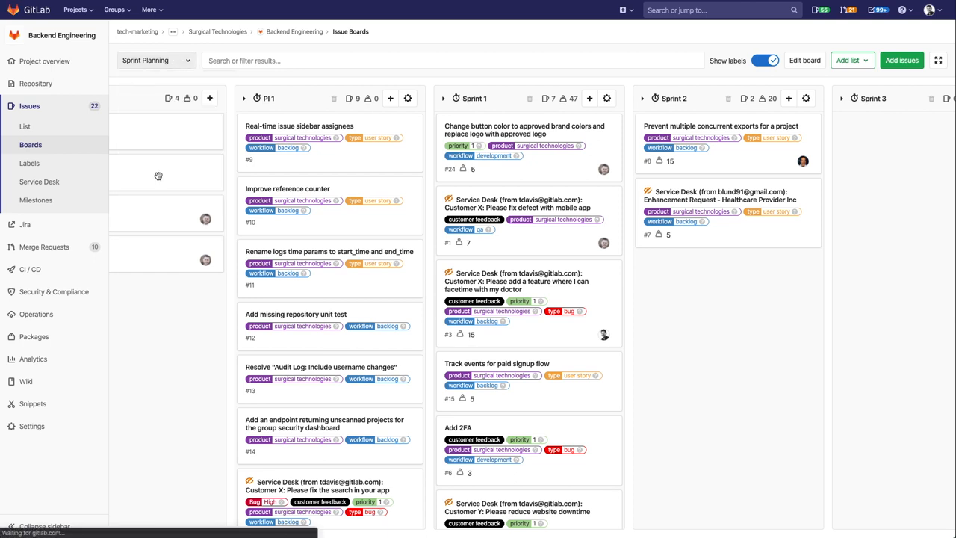
left_click(155, 59)
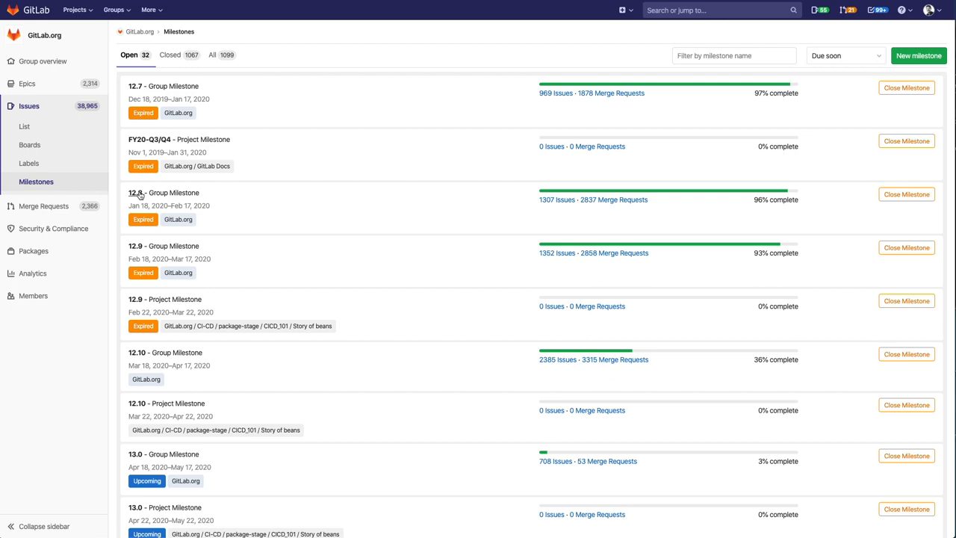
left_click(134, 193)
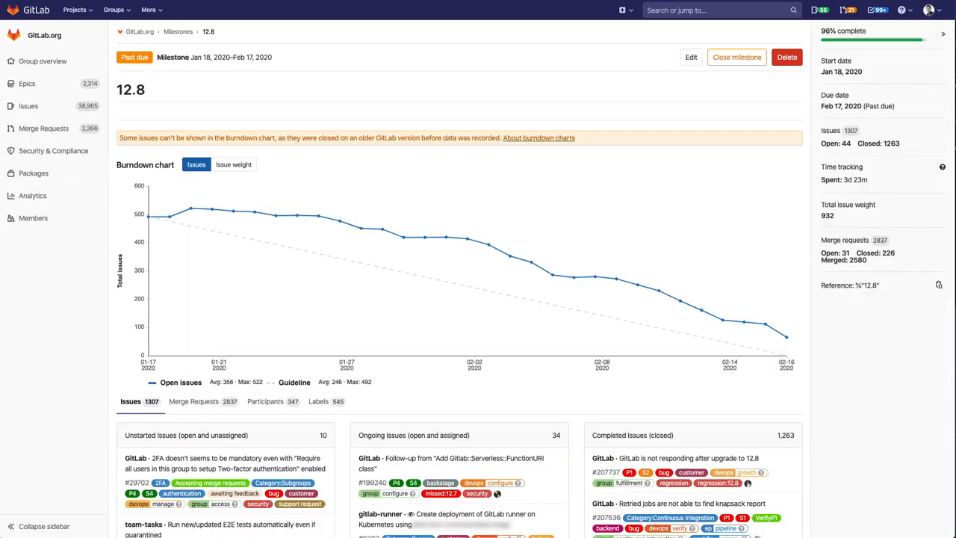
mouse_move(178, 162)
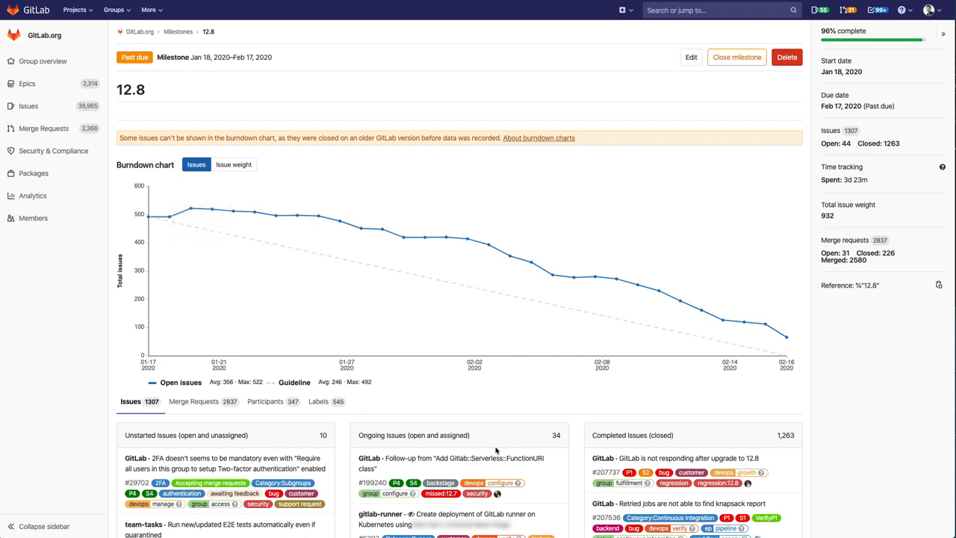
mouse_move(810, 353)
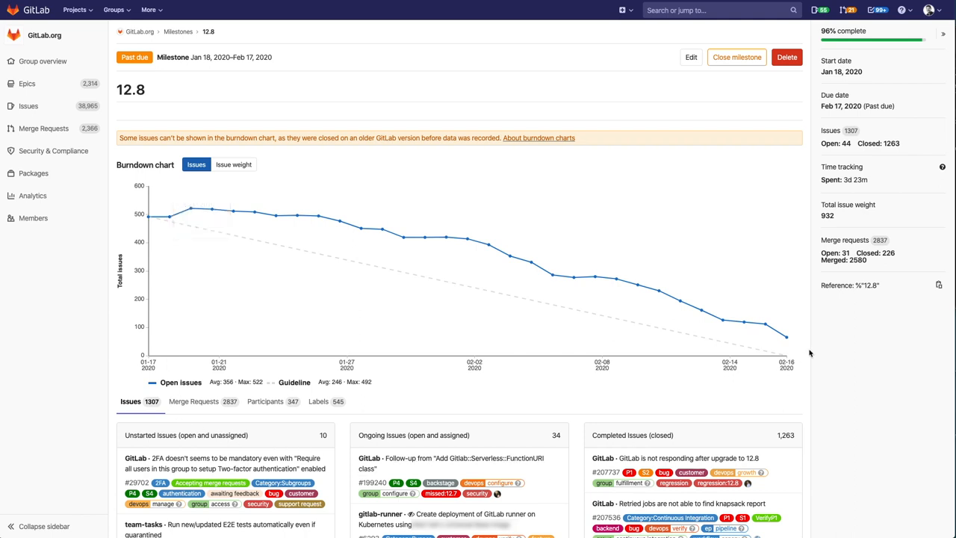
mouse_move(830, 163)
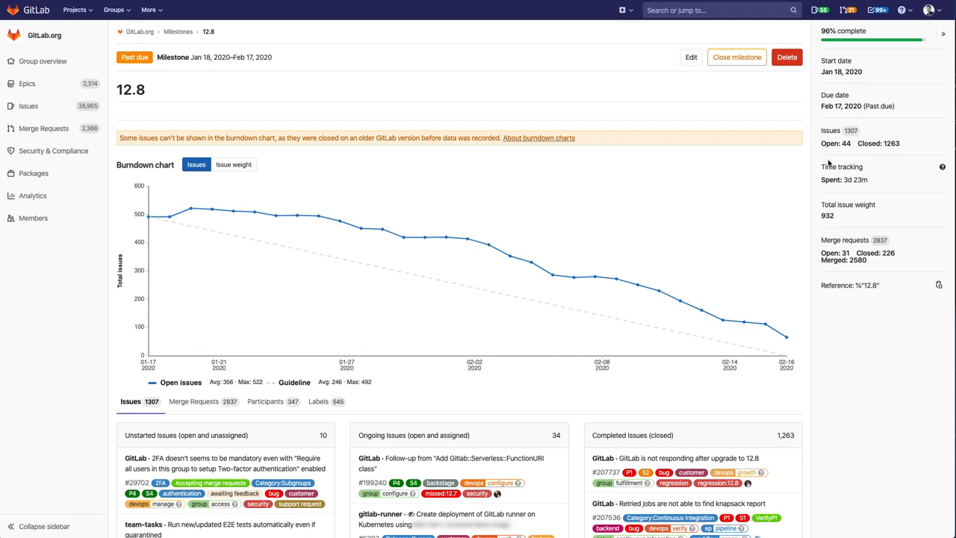
mouse_move(462, 239)
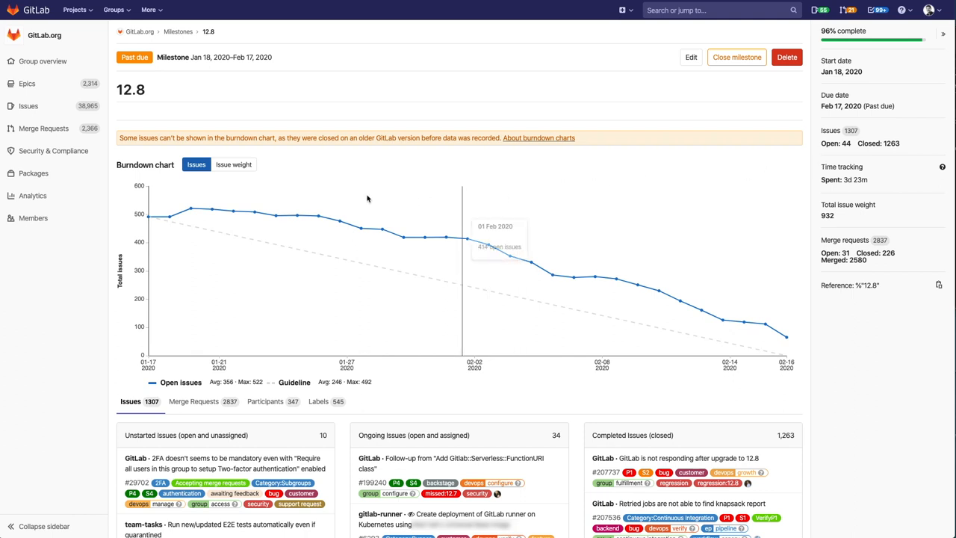
mouse_move(192, 173)
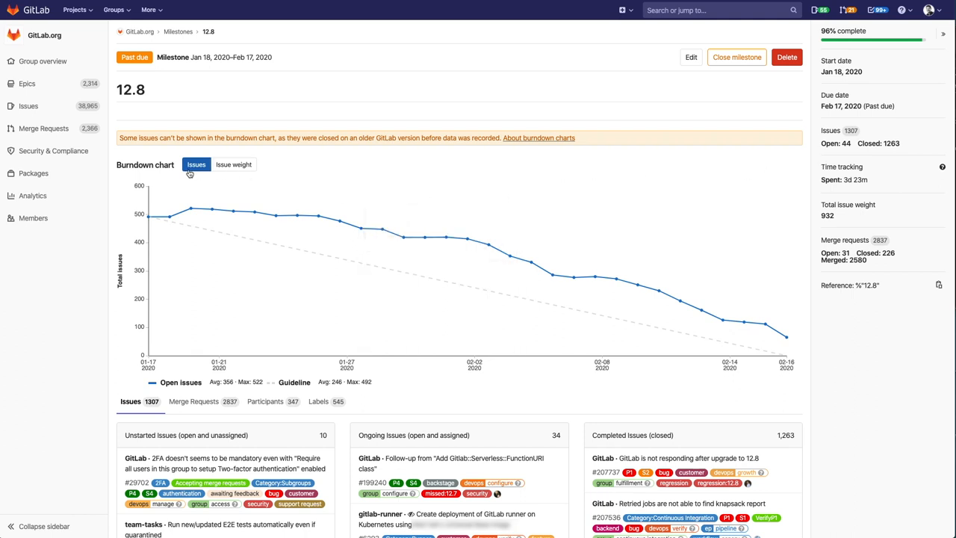
left_click(234, 164)
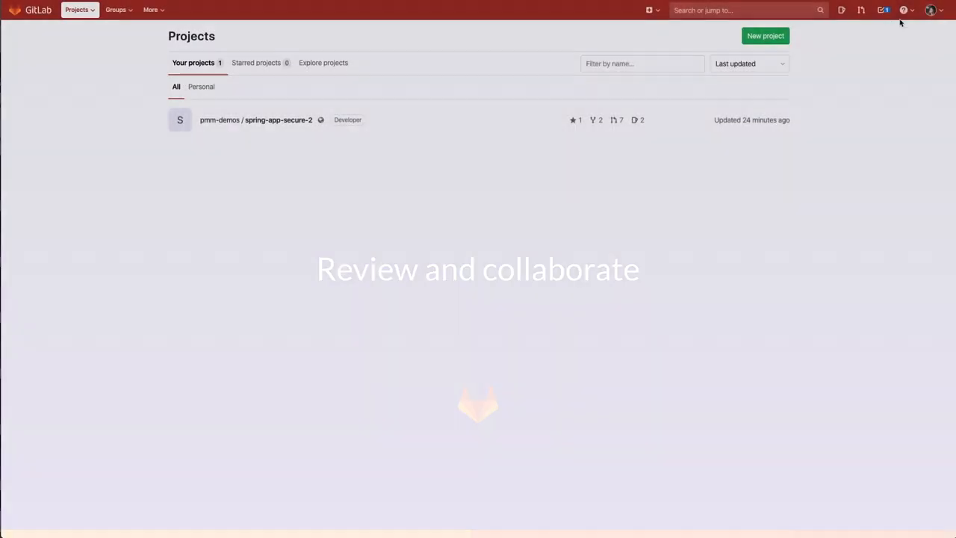
Step: Open the To-Do List from the top navigation bar
left_click(932, 9)
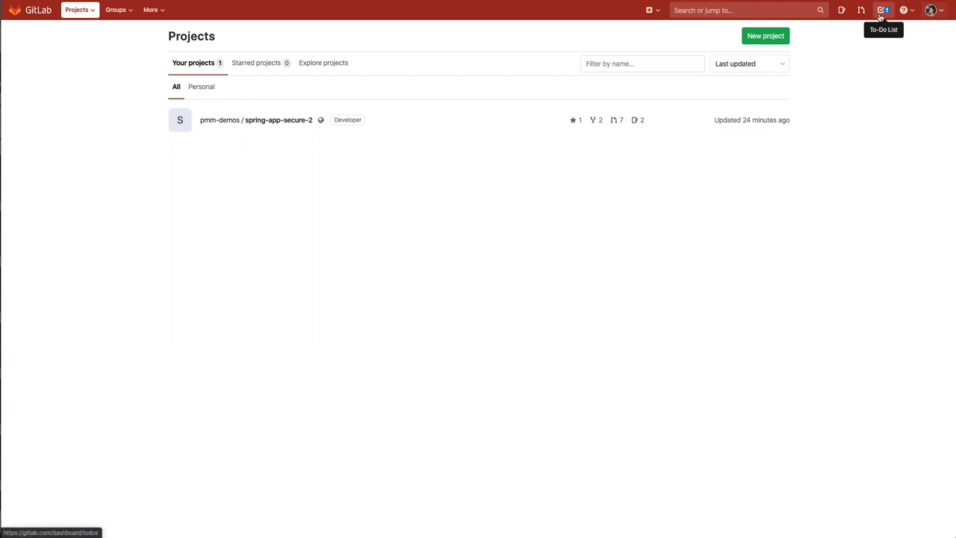
left_click(885, 9)
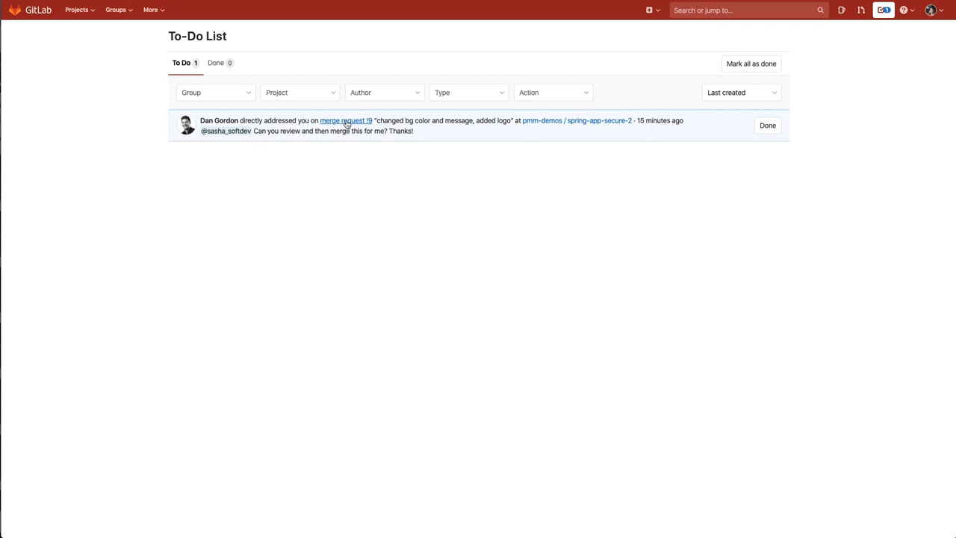
Step: Review merge request 19's changes and start a comment 'Hi Dan. I' on the changed line 12
left_click(347, 120)
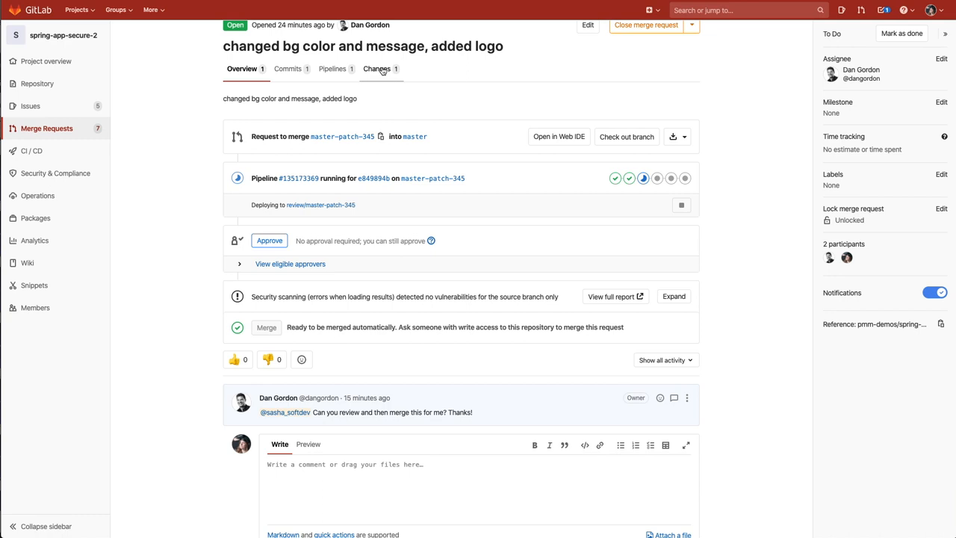
left_click(376, 69)
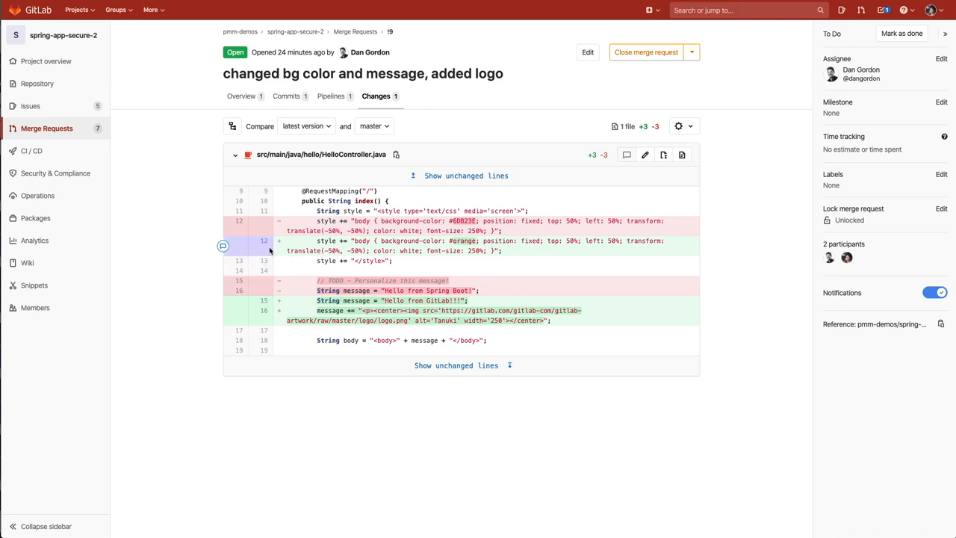
left_click(222, 245)
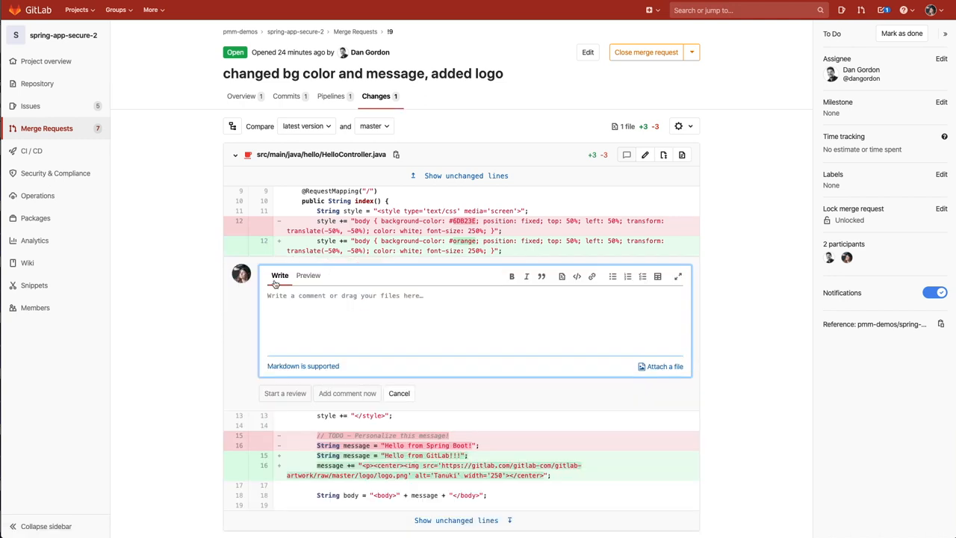
type("Hi Dan. I")
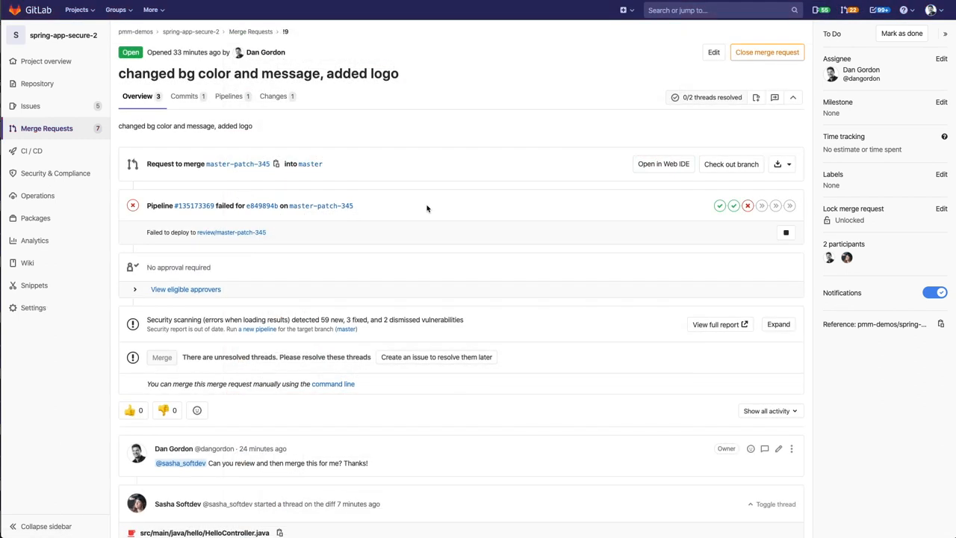
Step: Apply Sasha's suggested Tanuki purple background change on HelloController.java
scroll("down", 3)
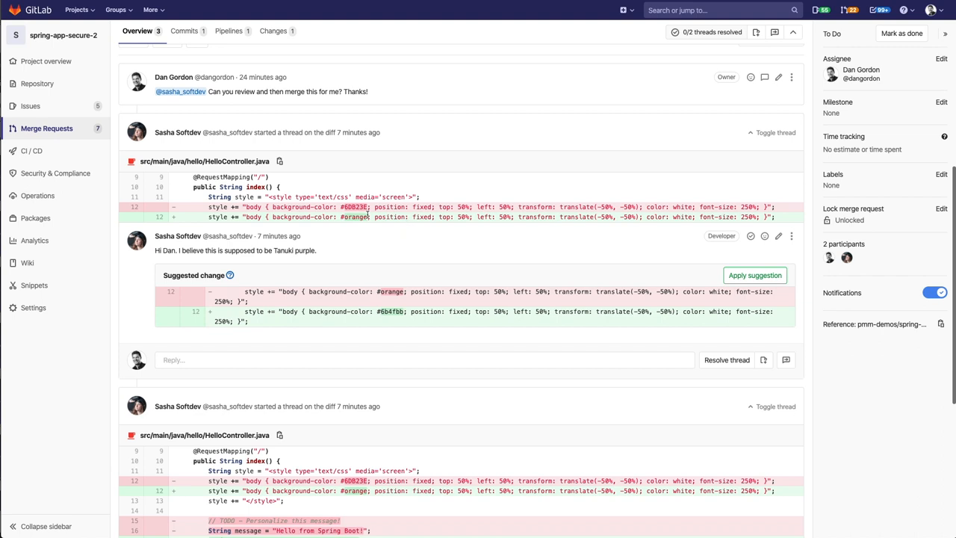
mouse_move(624, 236)
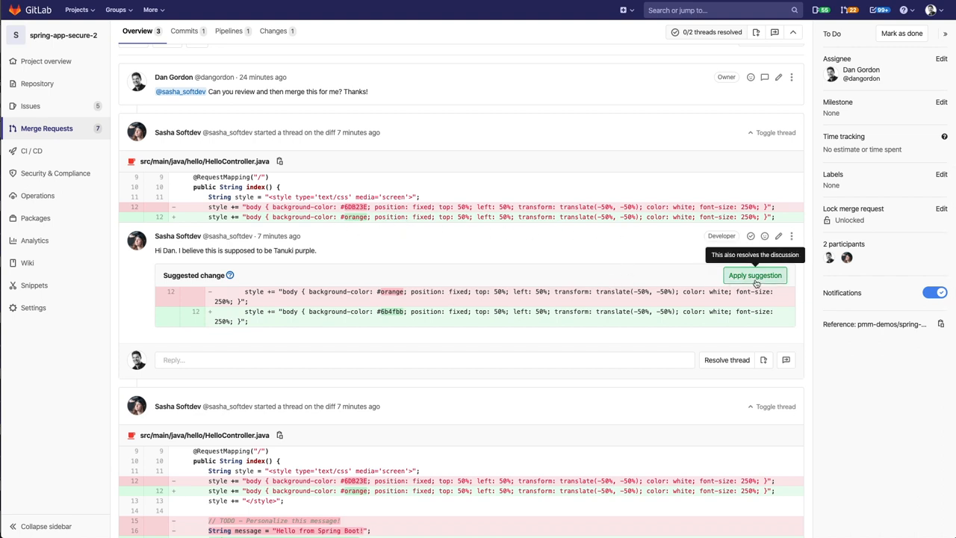
left_click(755, 275)
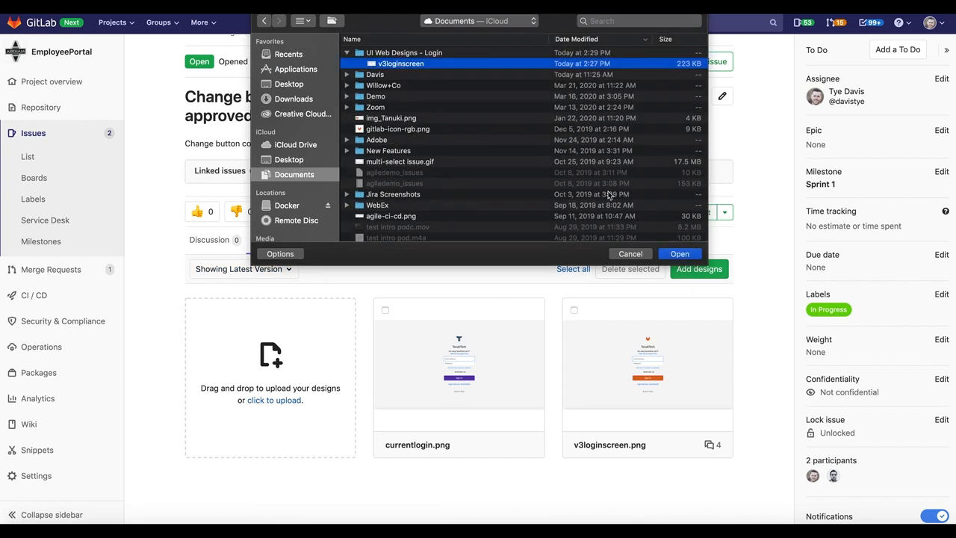
Step: Upload v3loginscreen.png and comment that it's unclear 'join now' shouldn't take an email address
left_click(679, 254)
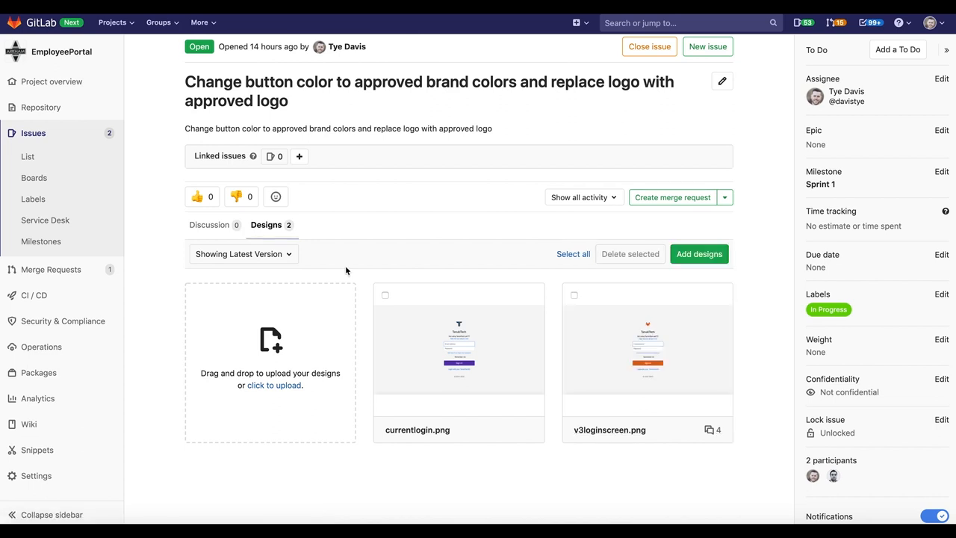
left_click(239, 254)
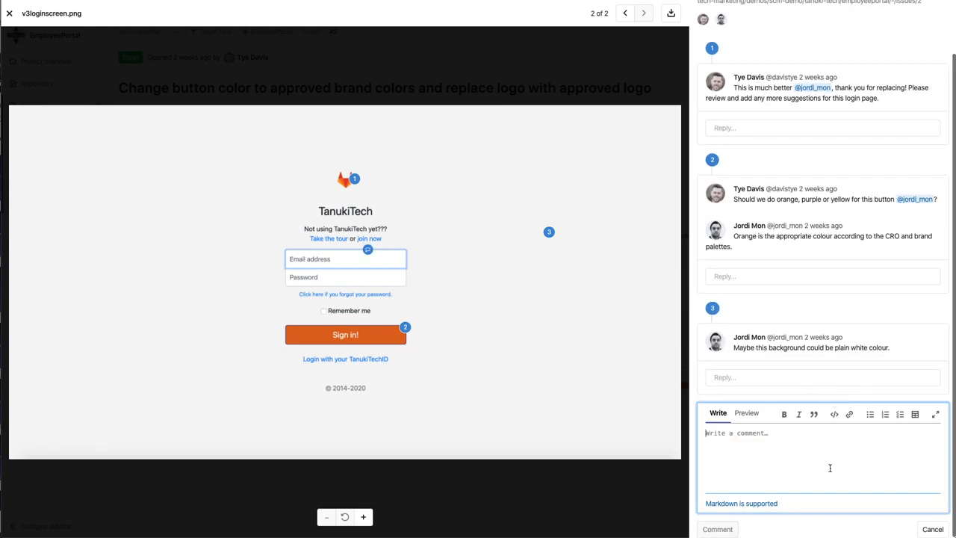
type("It's not clear here that if I want to \"j")
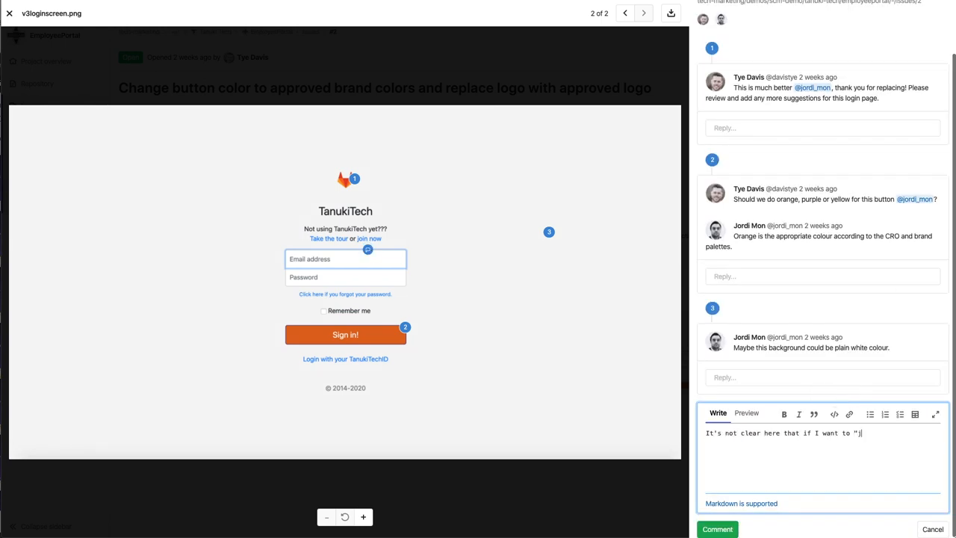
type("\"oin now\" that I'm not supposed to enter my email address below.")
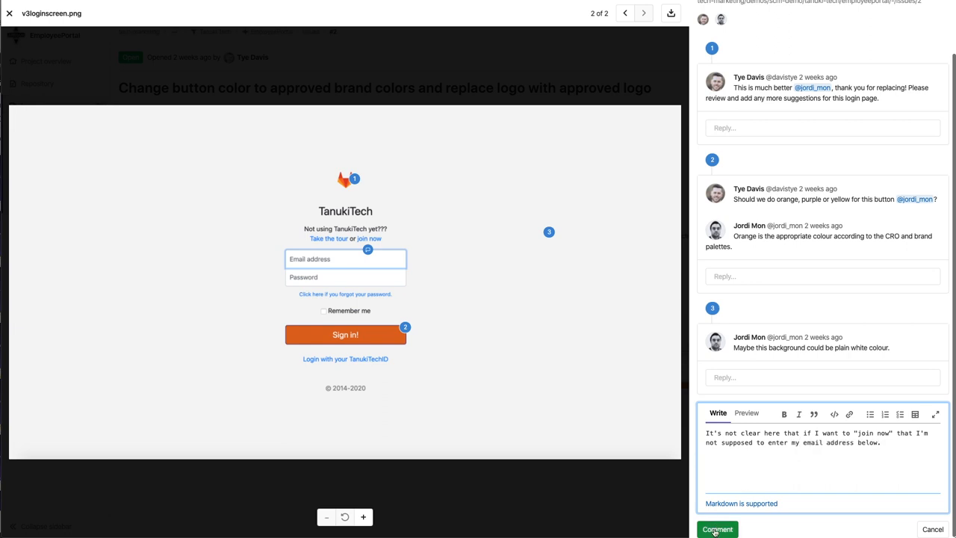
left_click(717, 529)
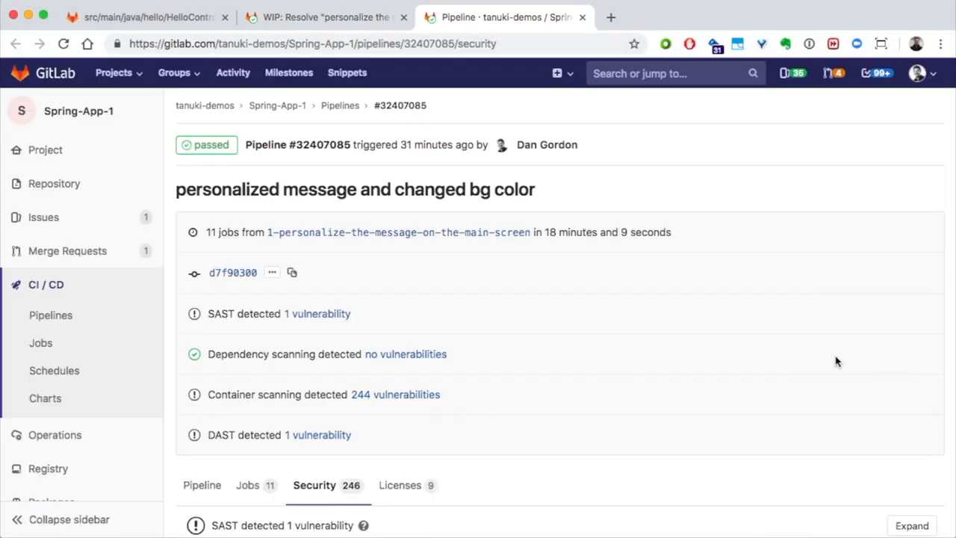
Step: Look through the pipeline security report, then return to the Spring-App-1 merge request
scroll("down", 3)
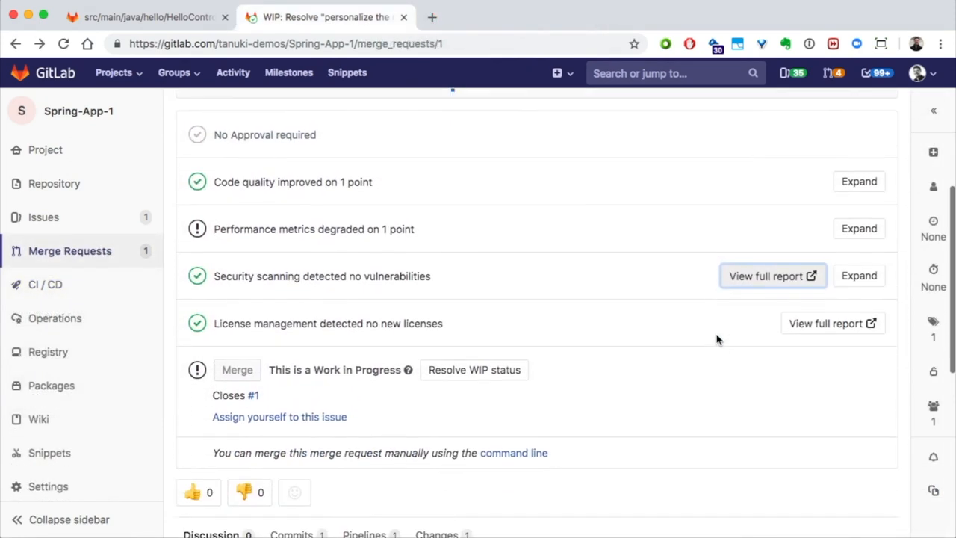
scroll("down", 3)
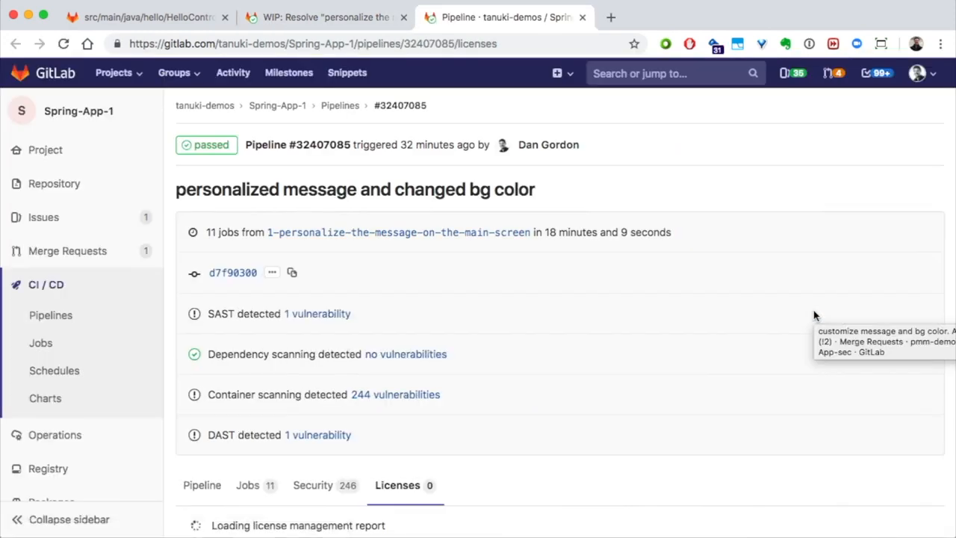
scroll("down", 3)
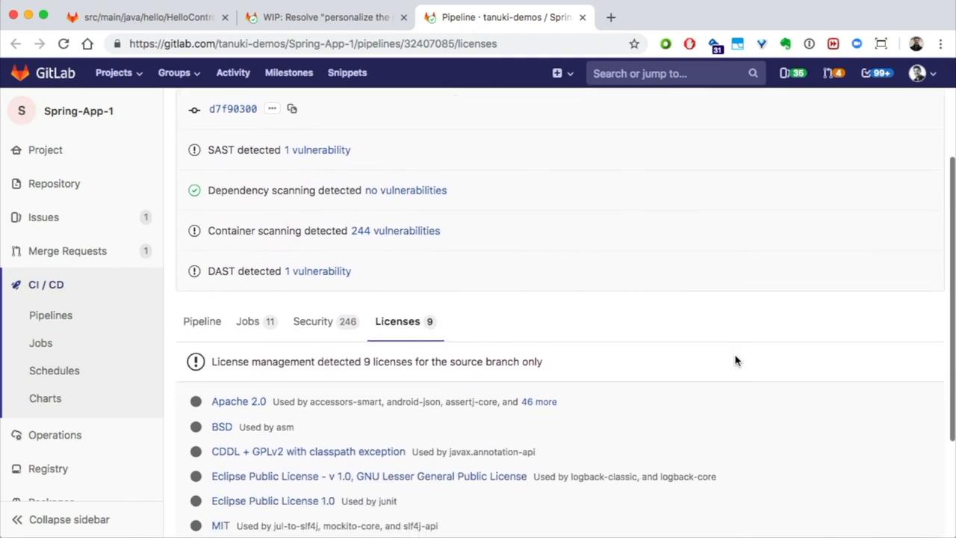
scroll("down", 3)
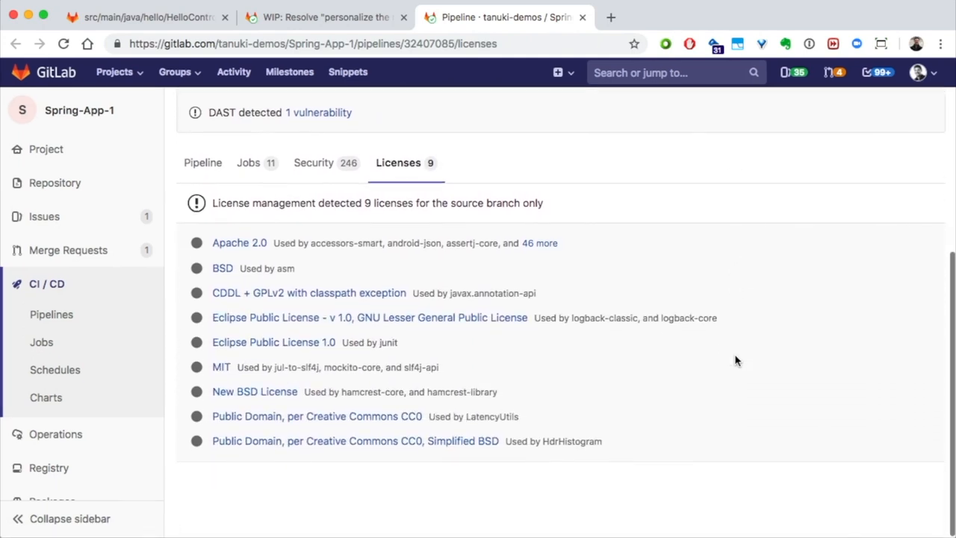
left_click(325, 16)
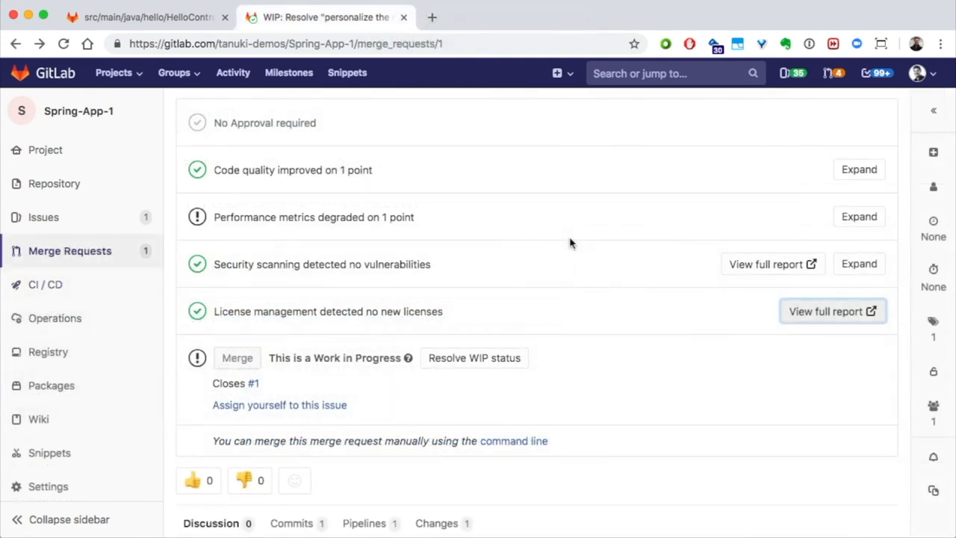
scroll("down", 3)
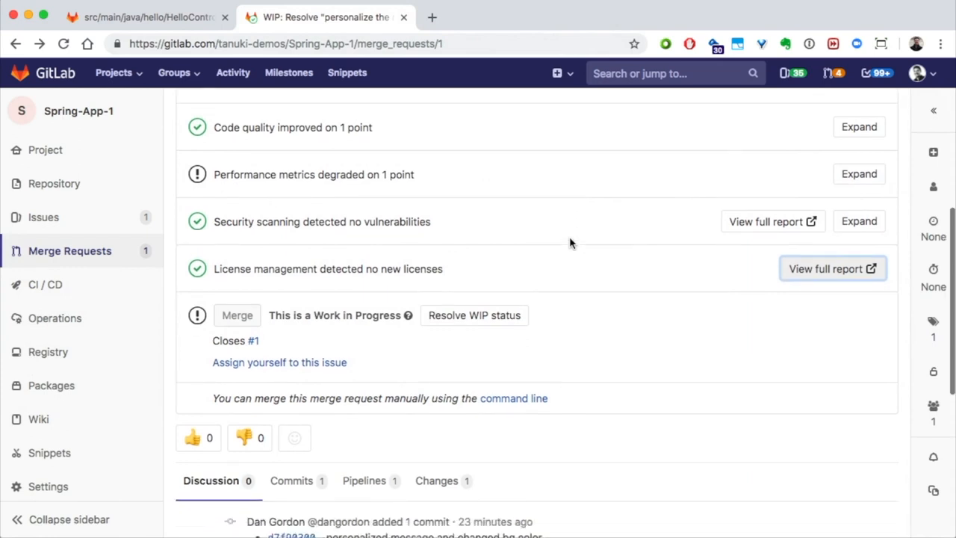
scroll("down", 3)
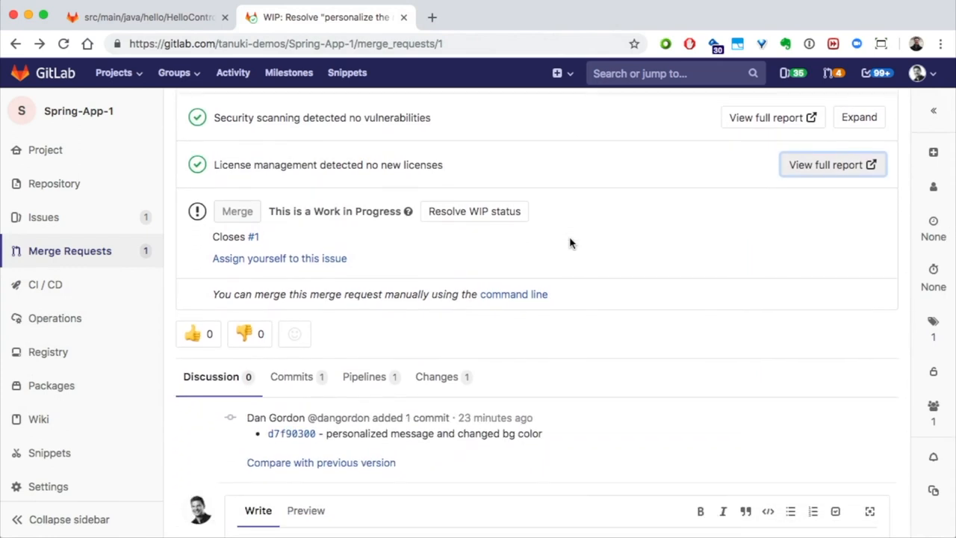
Step: Check the merge request's changes and resolve its WIP status so it can be merged
left_click(436, 376)
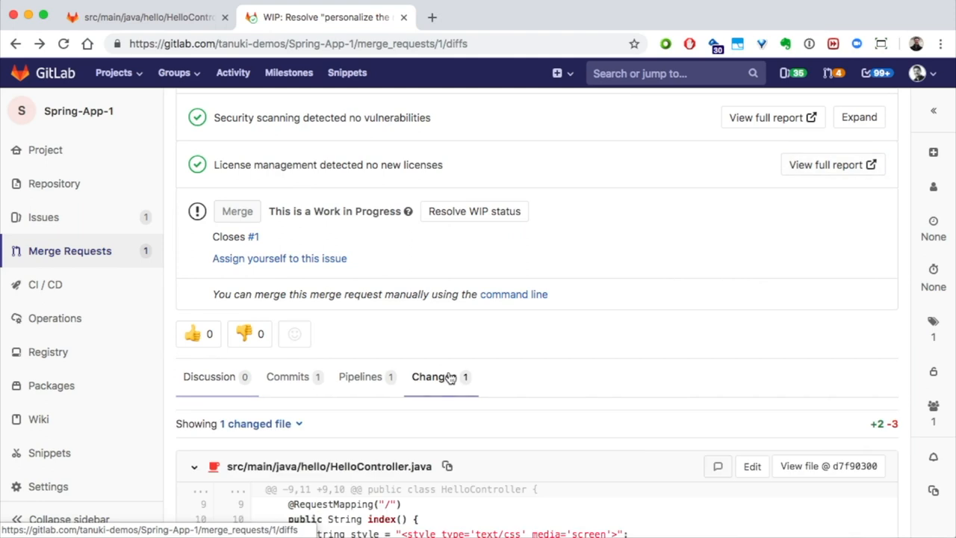
left_click(209, 377)
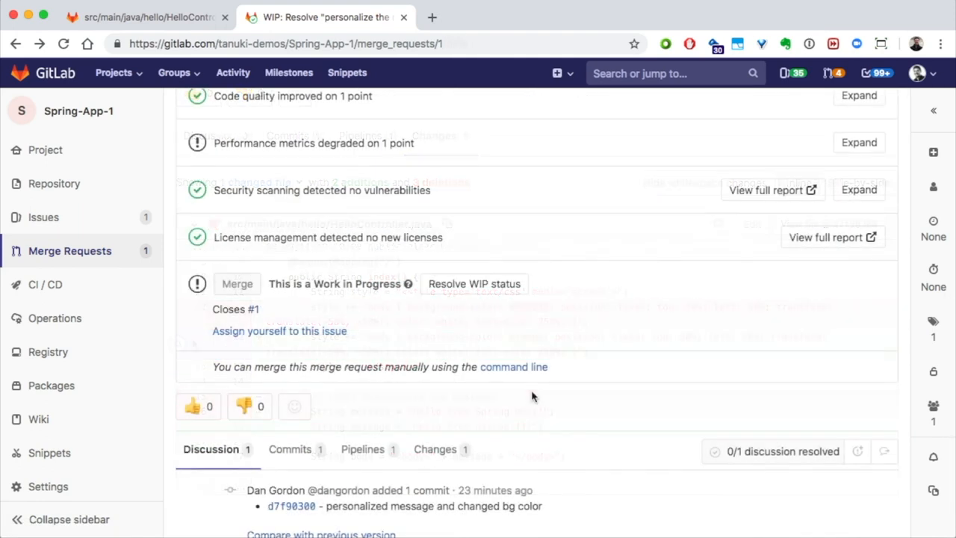
left_click(474, 284)
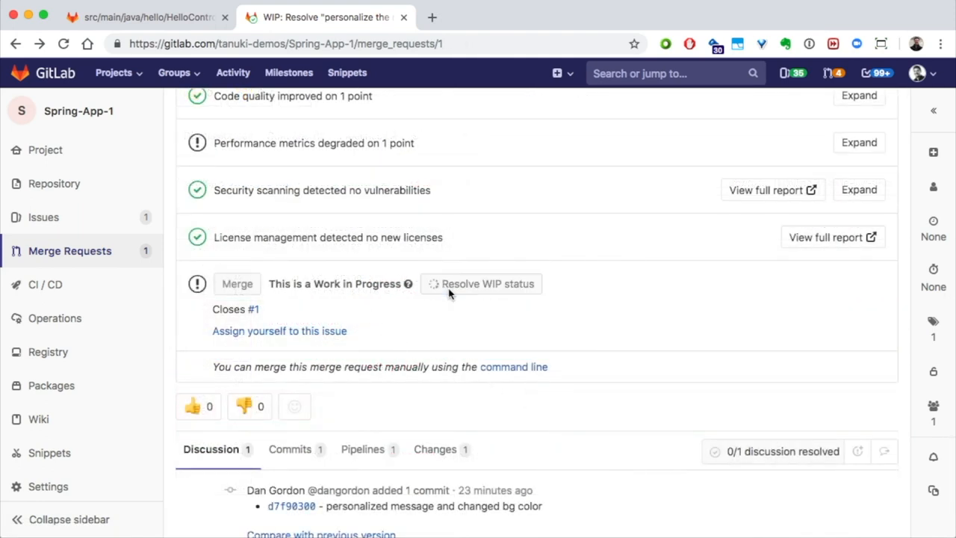
left_click(481, 284)
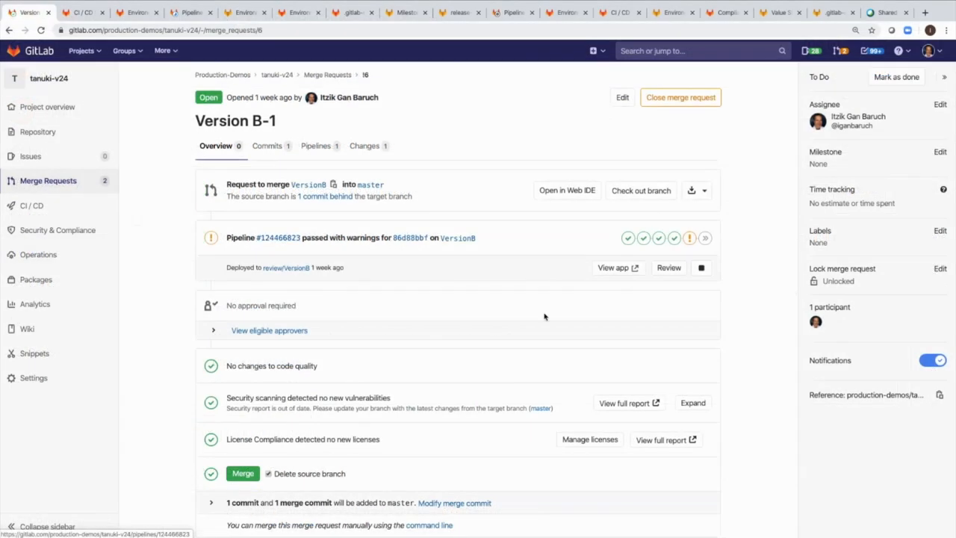
mouse_move(613, 268)
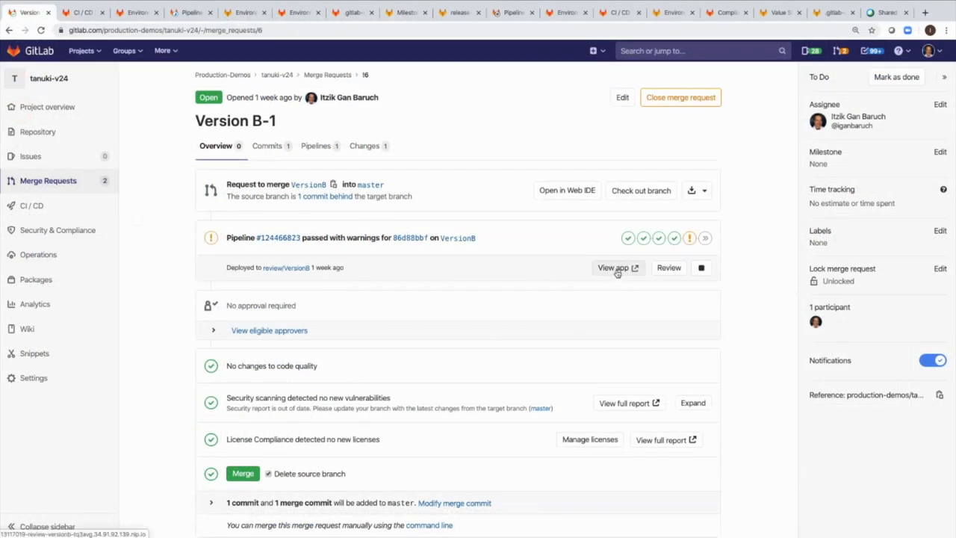
left_click(613, 268)
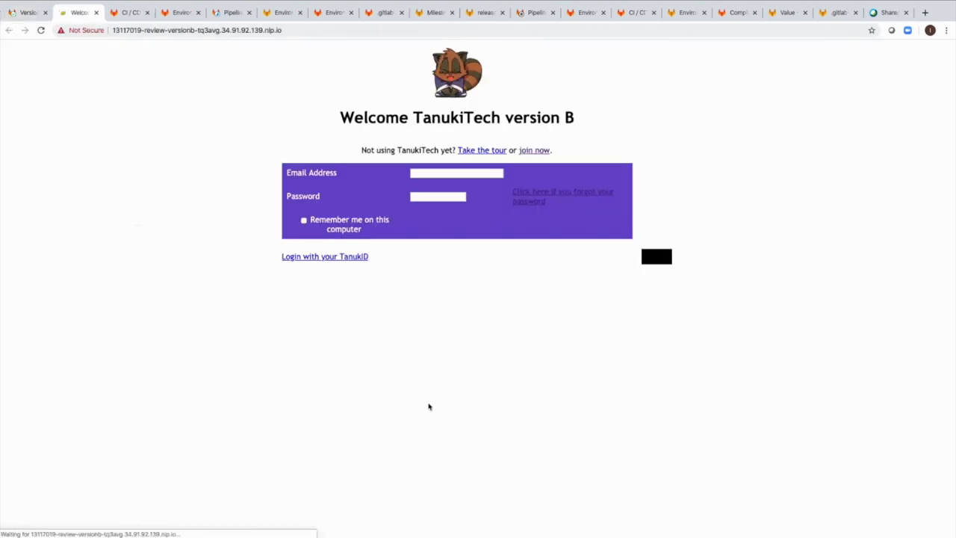
mouse_move(527, 118)
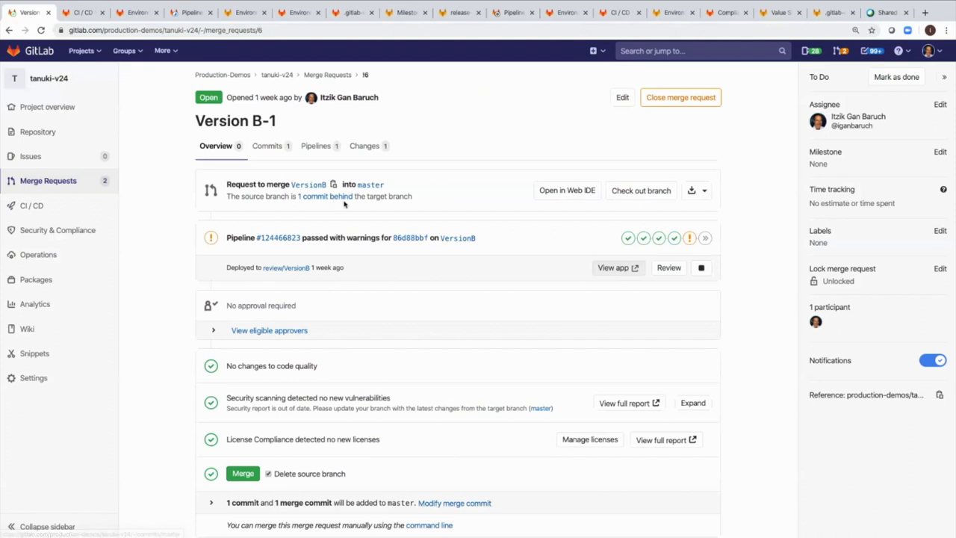
mouse_move(325, 198)
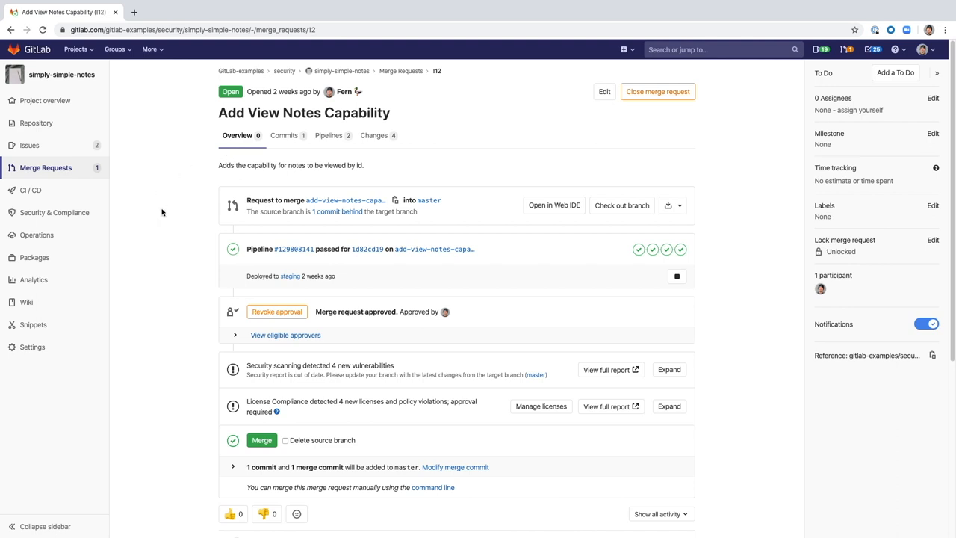
Step: Expand the security findings and inspect the dismissed high-severity chmod vulnerability
scroll("down", 3)
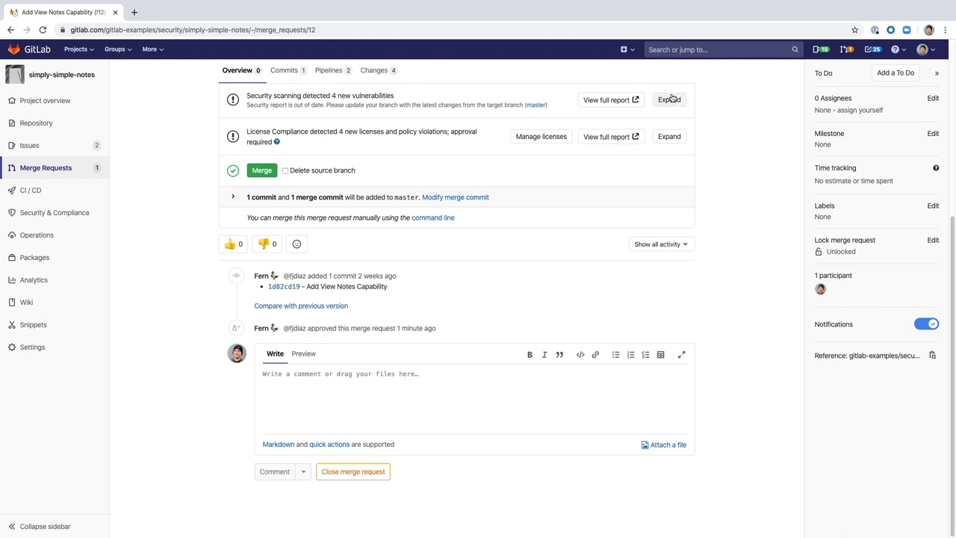
left_click(669, 99)
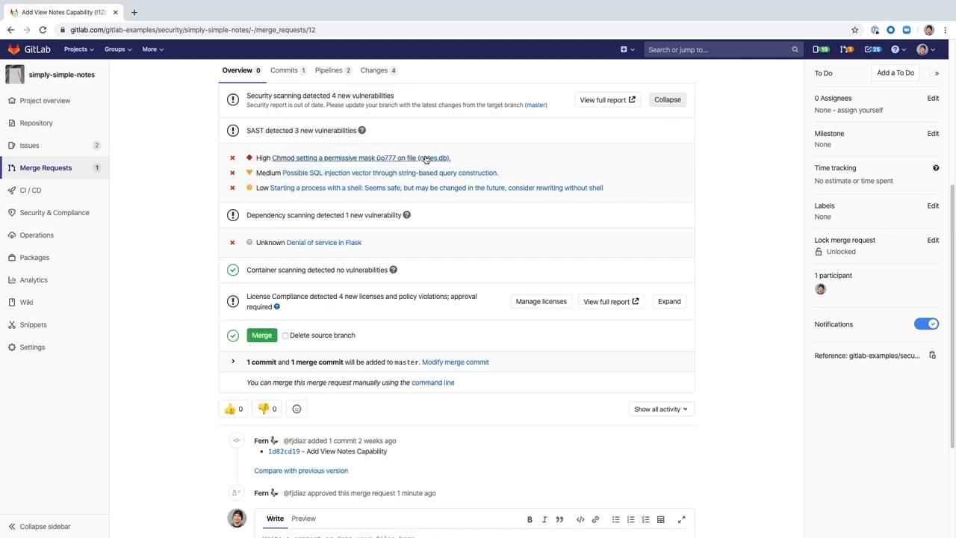
left_click(361, 158)
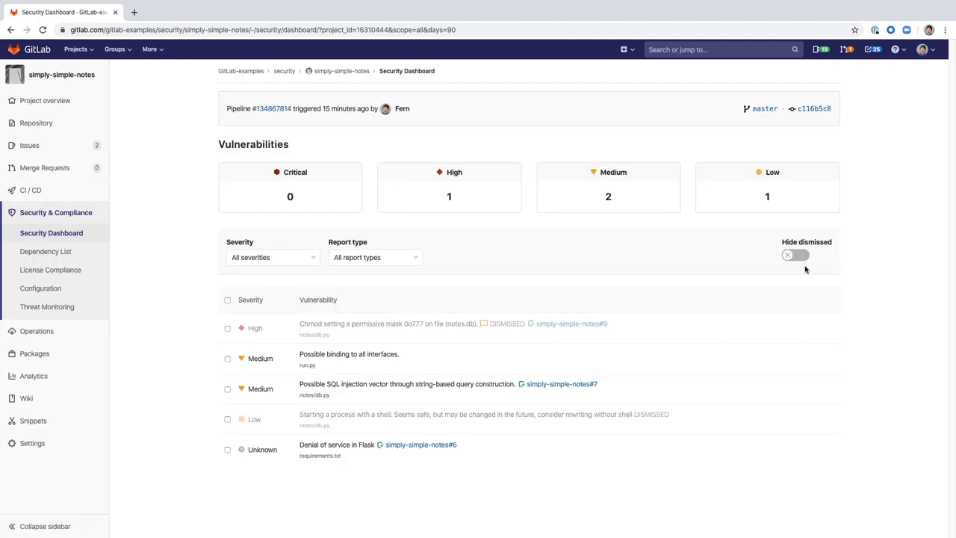
mouse_move(466, 328)
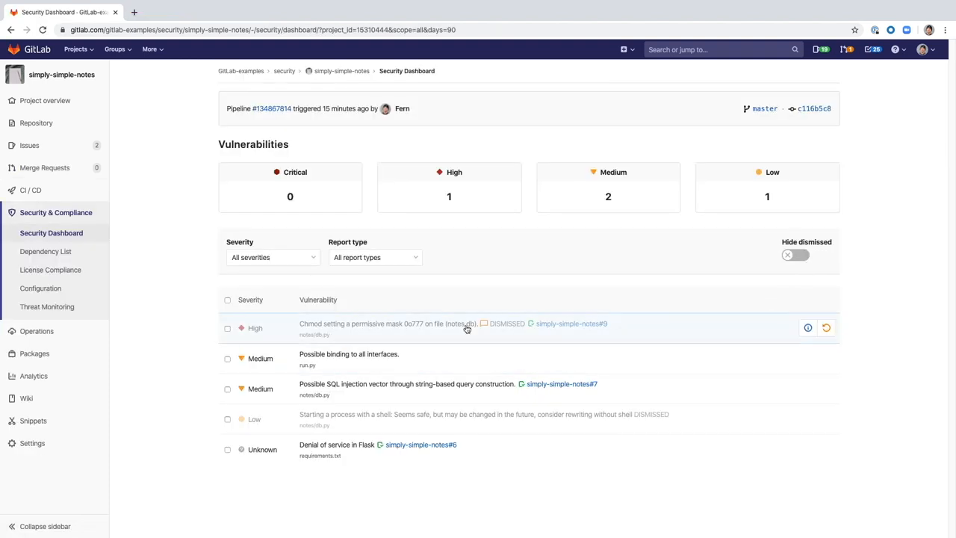
left_click(389, 323)
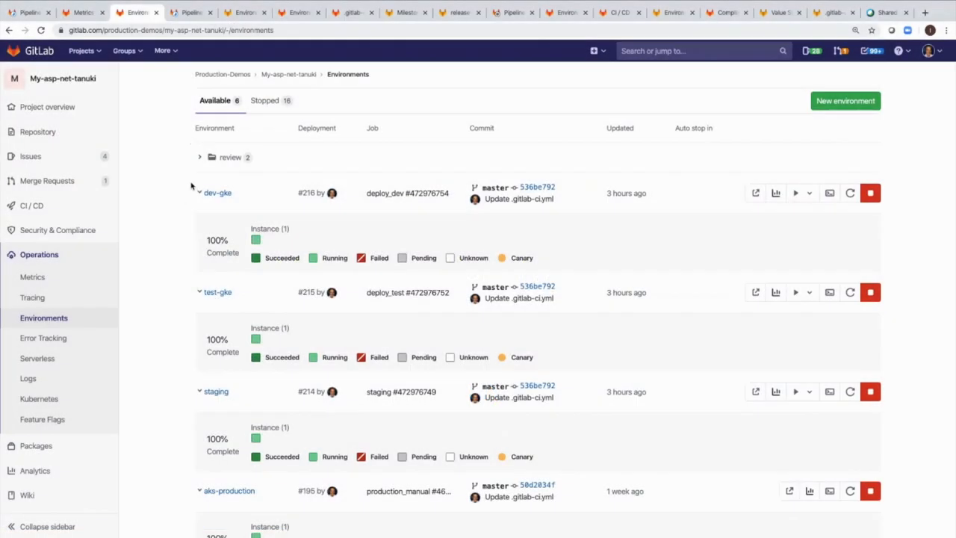
mouse_move(190, 344)
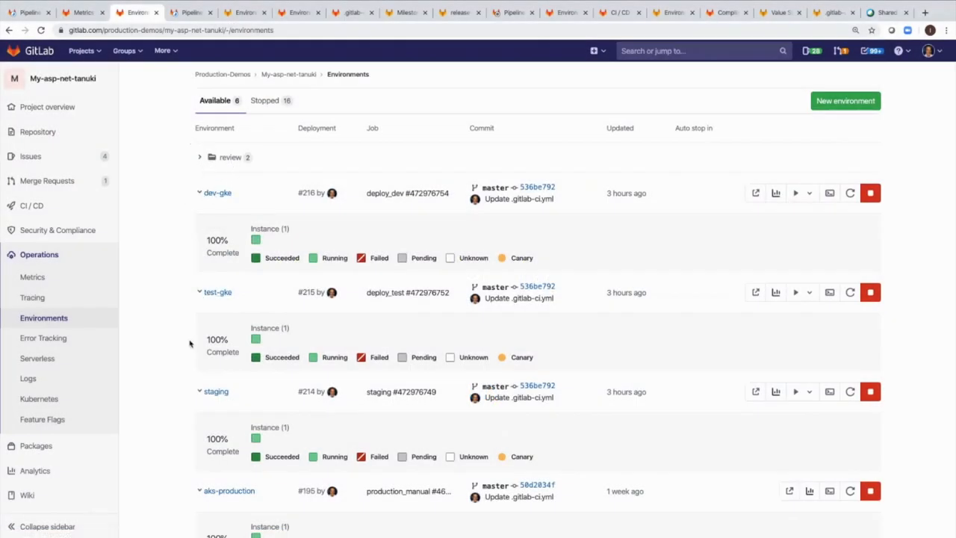
Step: Scroll down the tanuki-canary environments to the production deployment's 15 instances
scroll("down", 3)
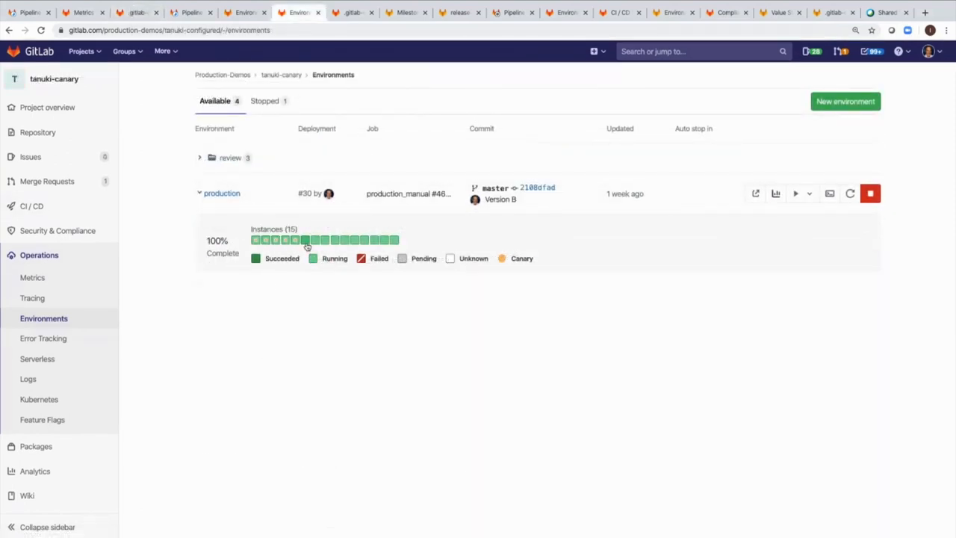
mouse_move(284, 239)
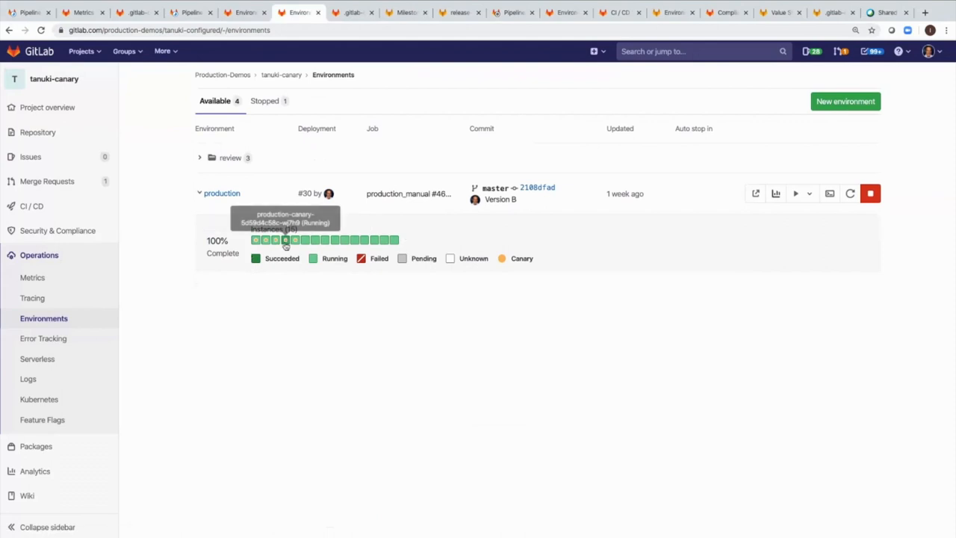
mouse_move(291, 239)
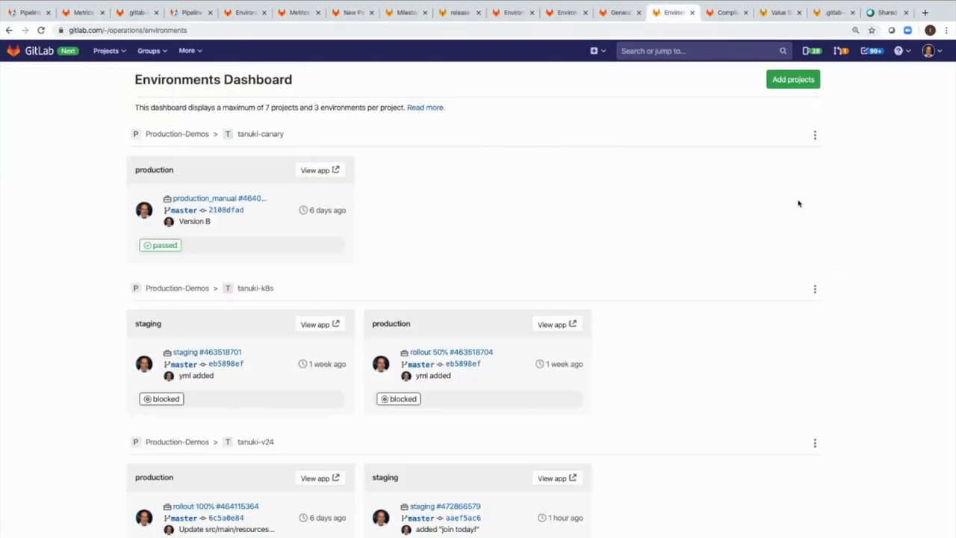
Step: Return to the Environments Dashboard and open the blocked tanuki-k8s production pipeline
scroll("down", 3)
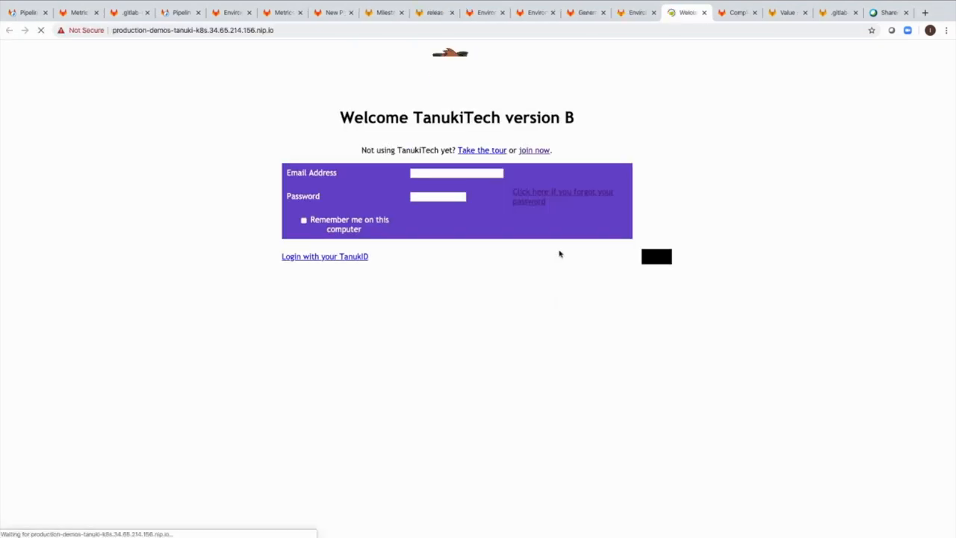
left_click(664, 12)
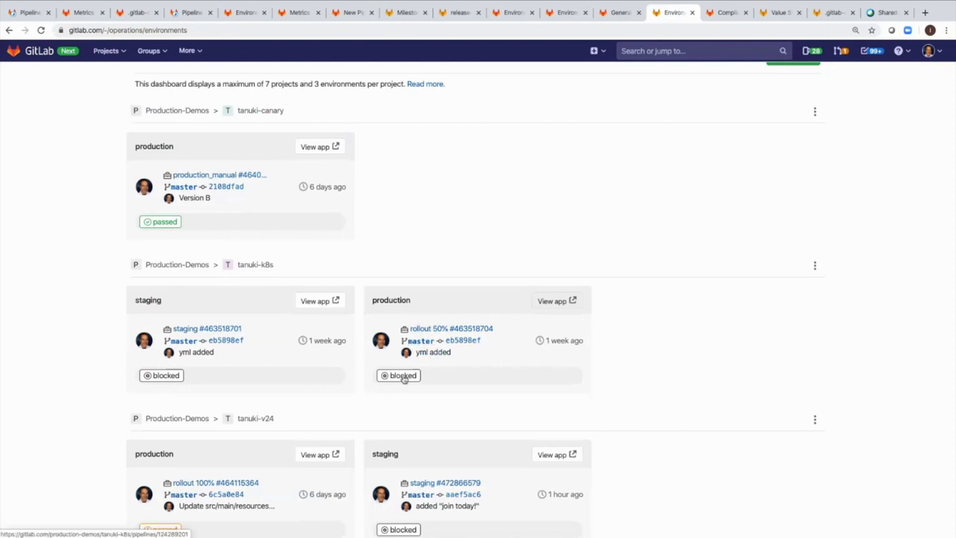
left_click(403, 375)
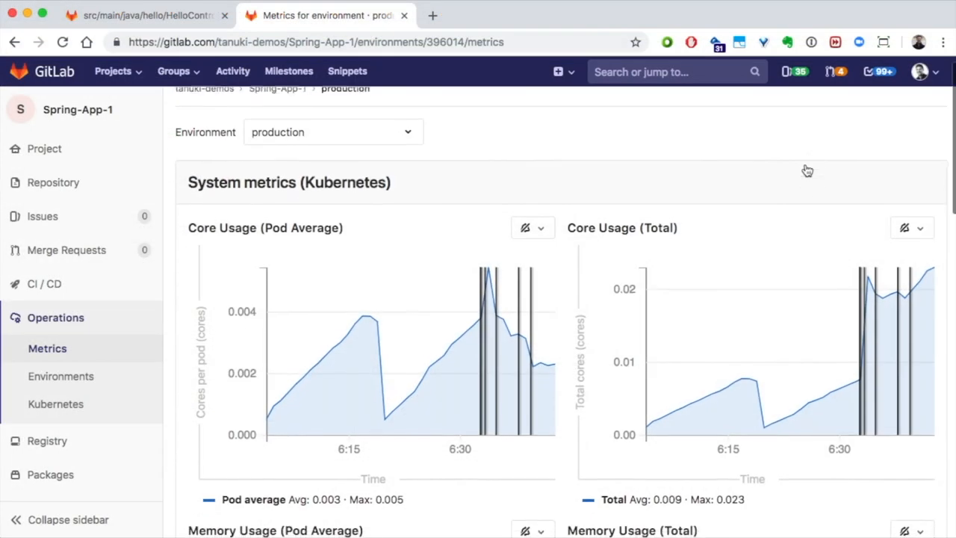
Step: Scroll through the Kubernetes system metrics down to the NGINX Ingress response charts
scroll("down", 3)
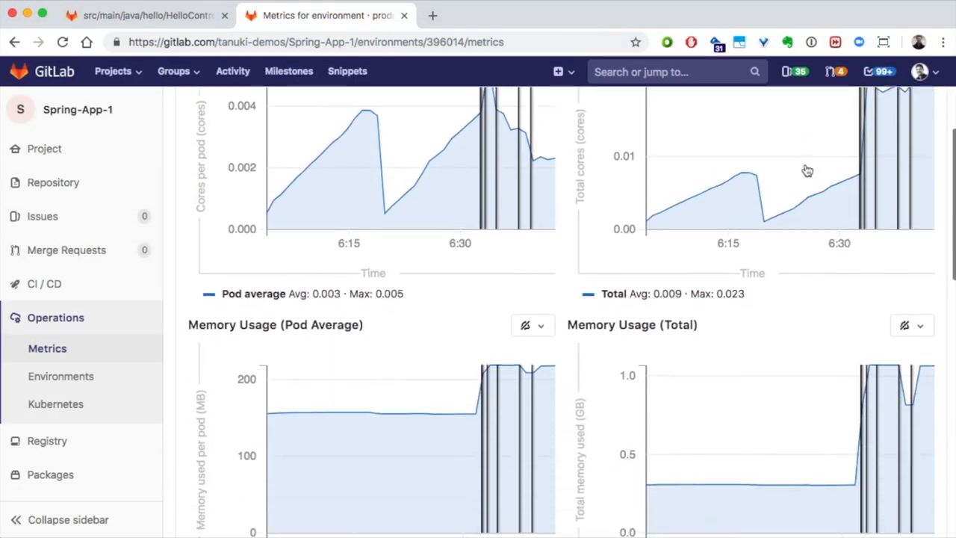
scroll("down", 3)
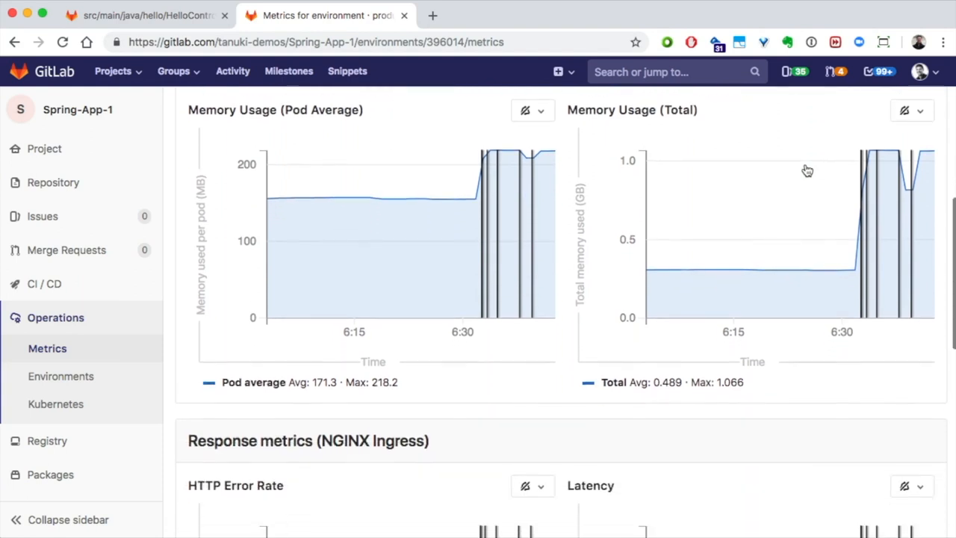
scroll("down", 3)
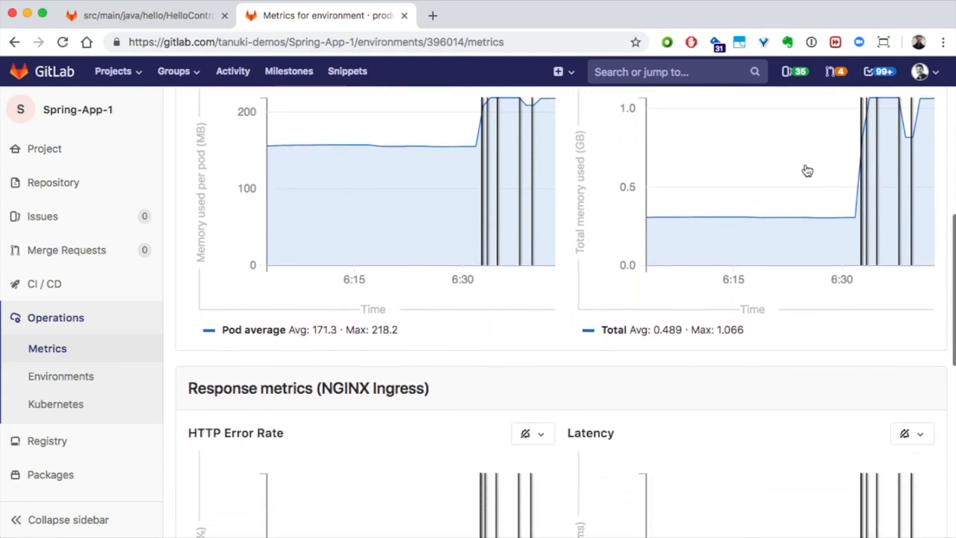
scroll("down", 3)
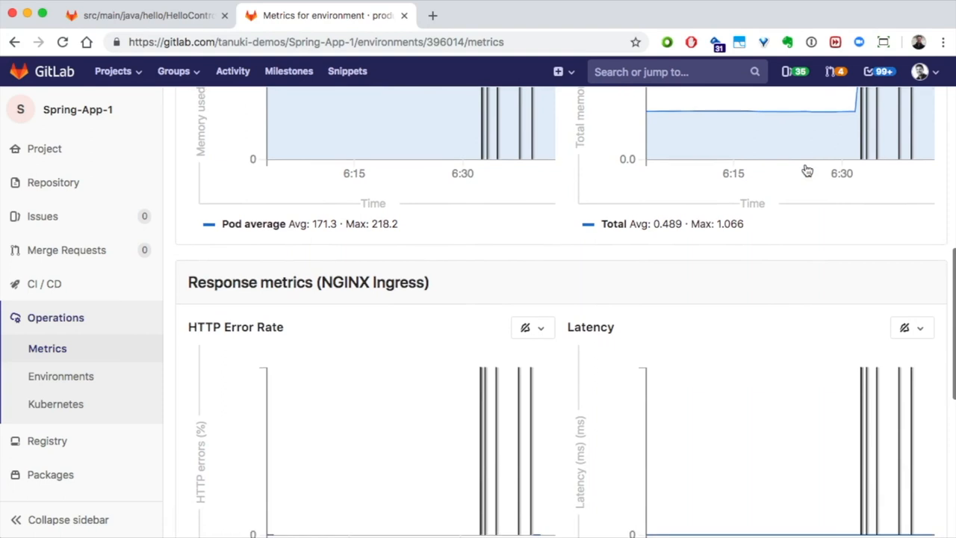
scroll("down", 3)
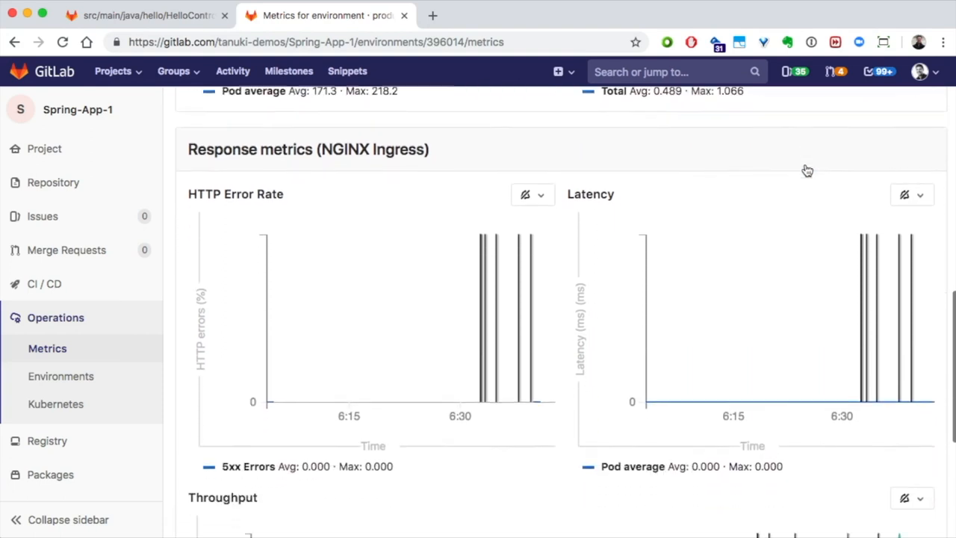
scroll("down", 3)
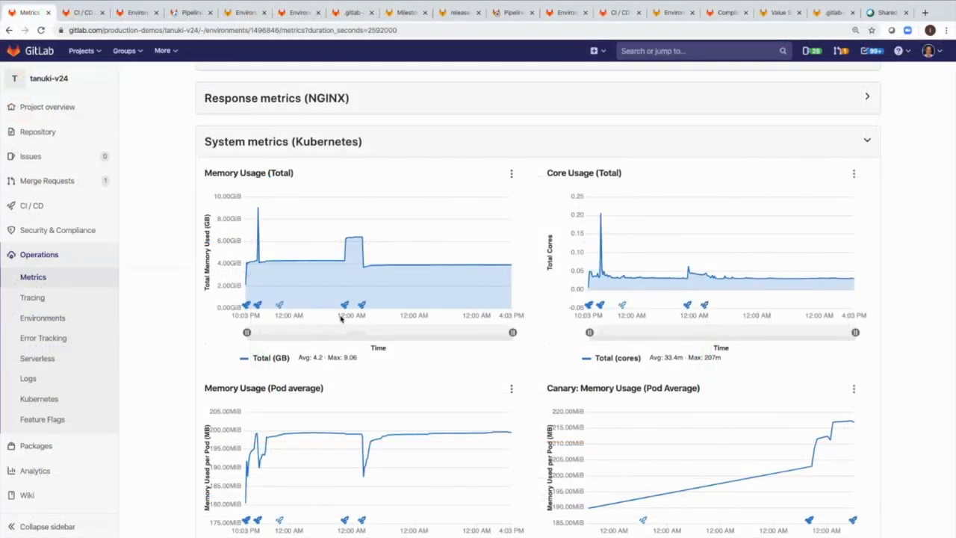
mouse_move(338, 253)
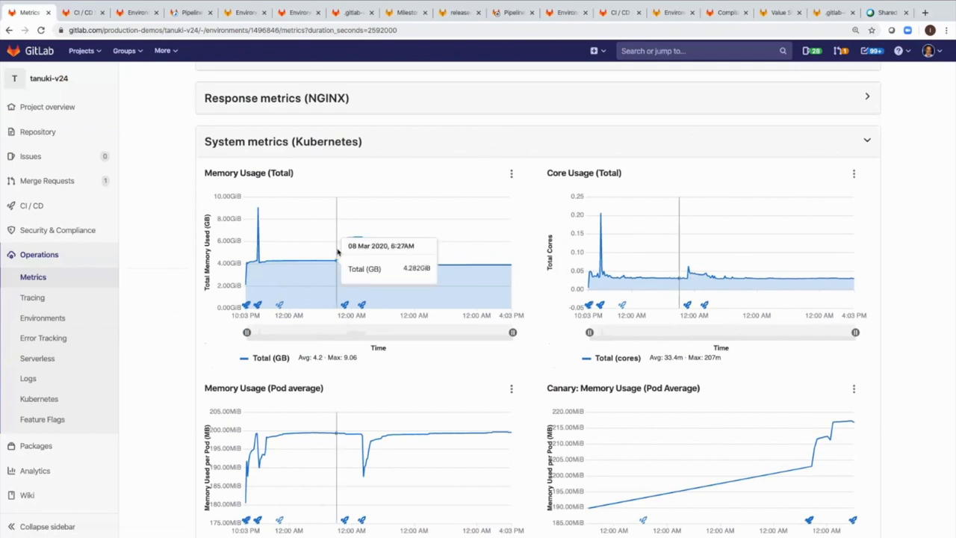
mouse_move(346, 239)
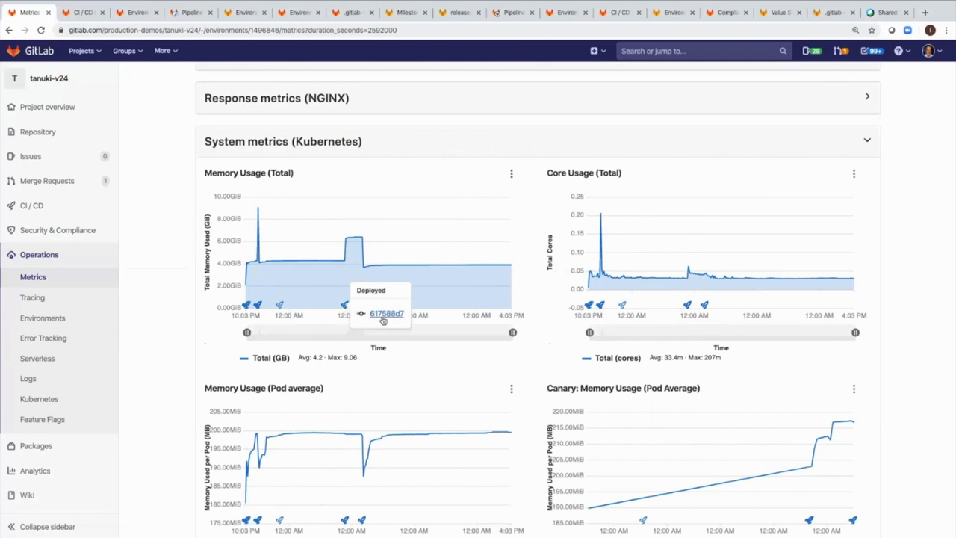
mouse_move(386, 314)
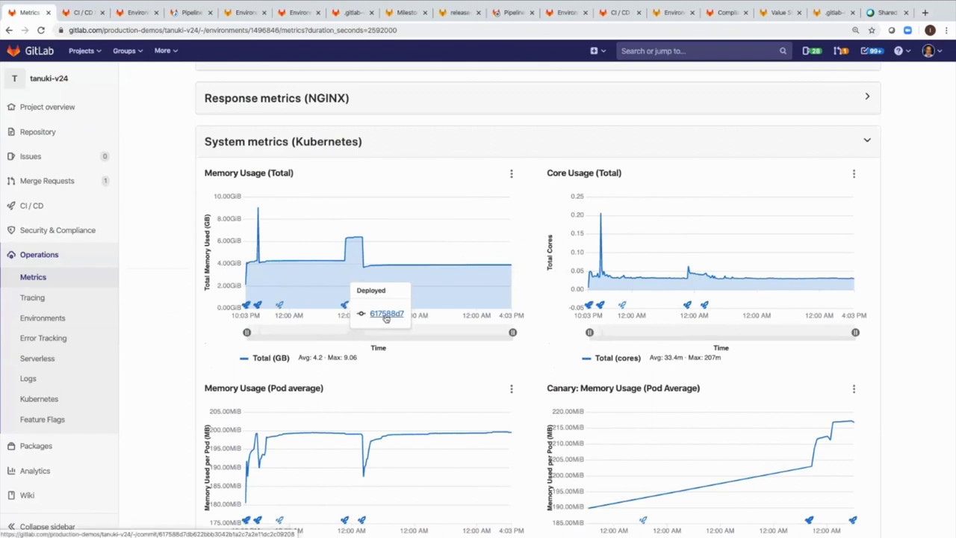
Step: Open commit 617588d7 'Version A' from the deployment marker on the memory chart
left_click(386, 313)
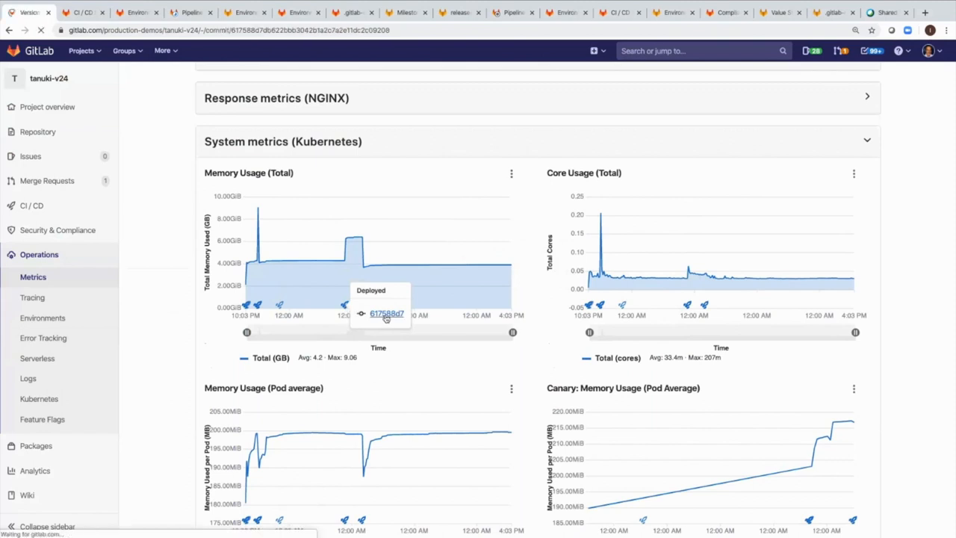
left_click(386, 314)
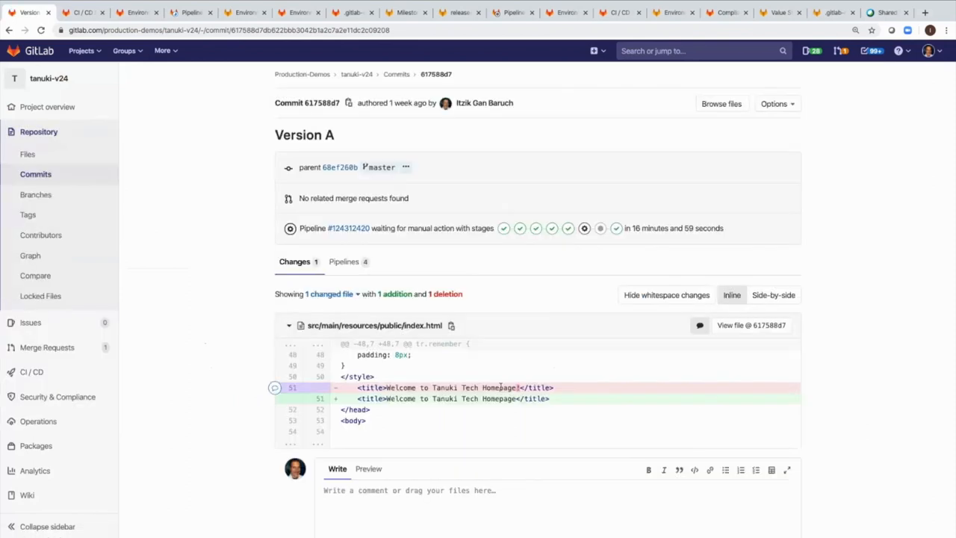